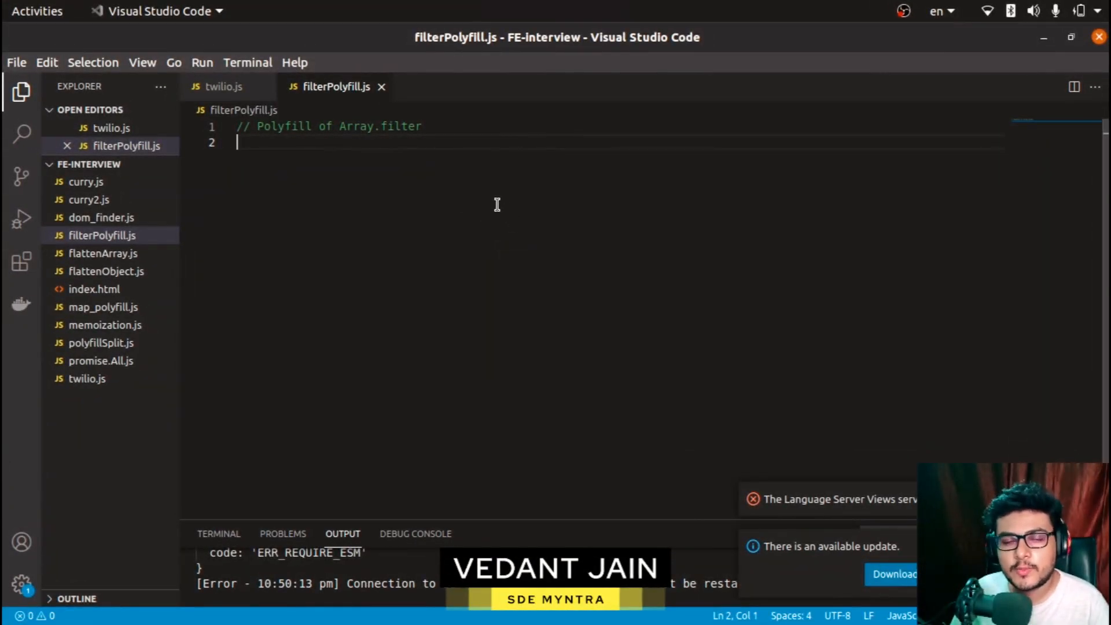
mouse_move(427, 190)
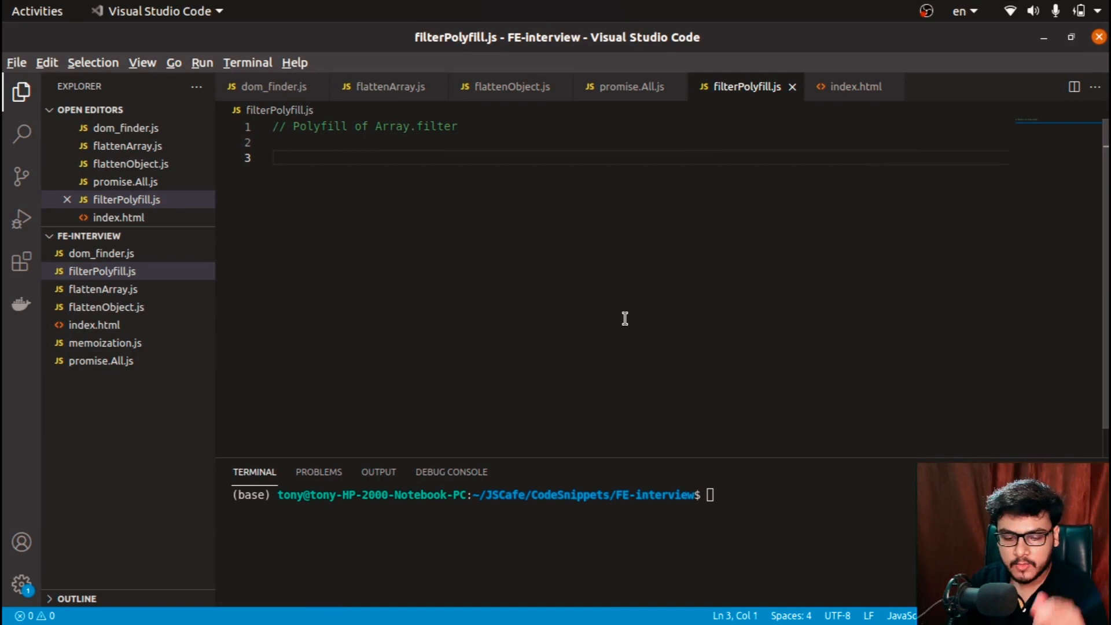
Write Array.prototype.filter = function(callbackFn) { } with blank lines for its body
type("Aa")
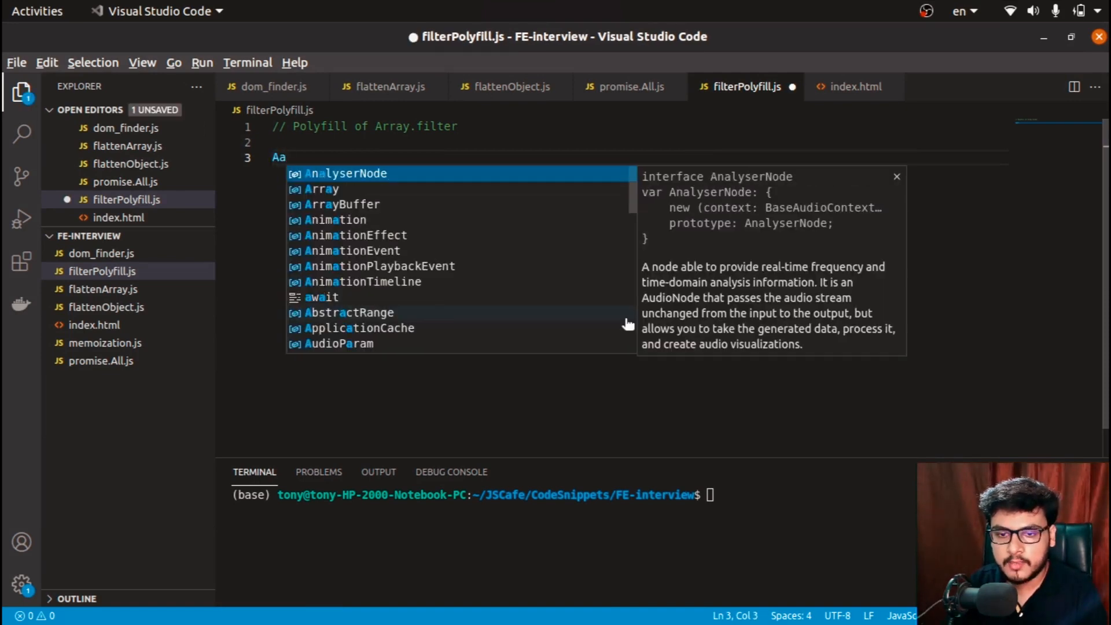
type("rray.prototype")
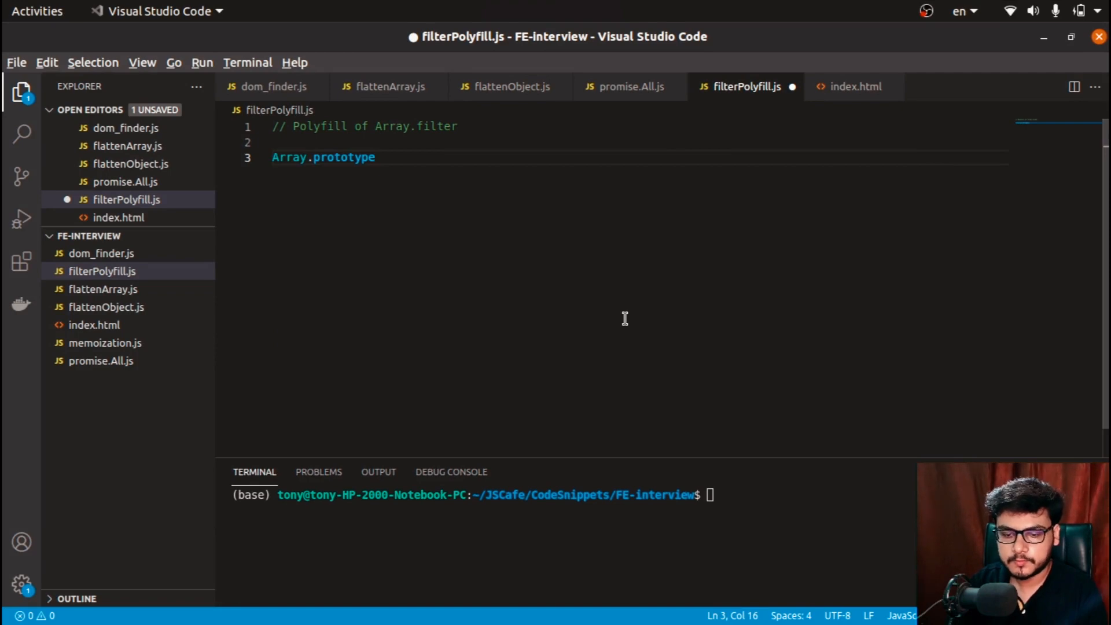
type(".filter")
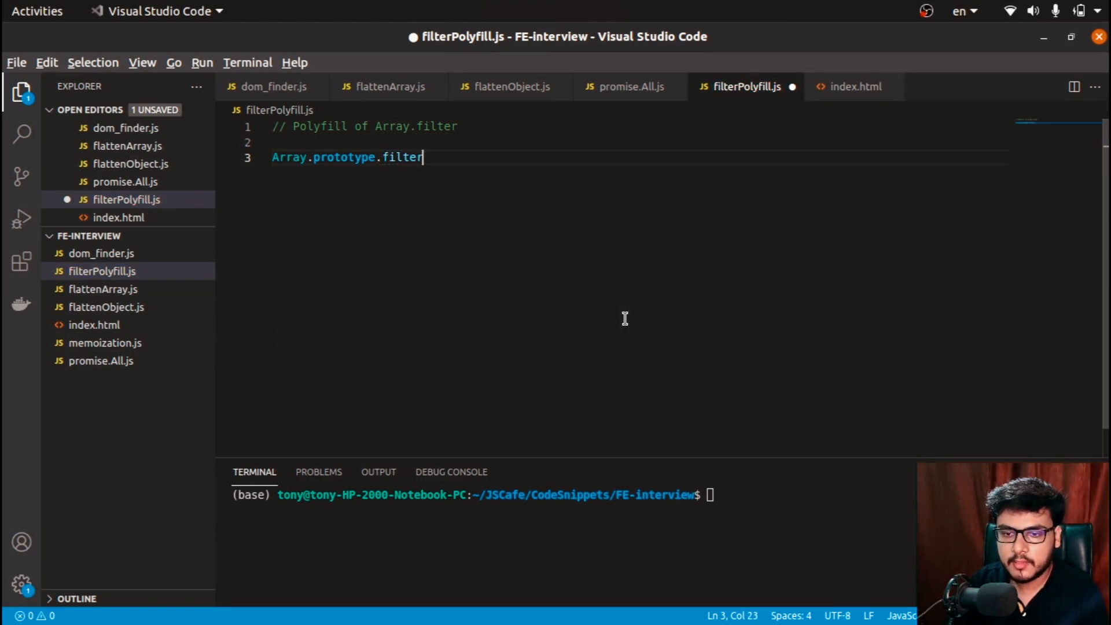
type("=")
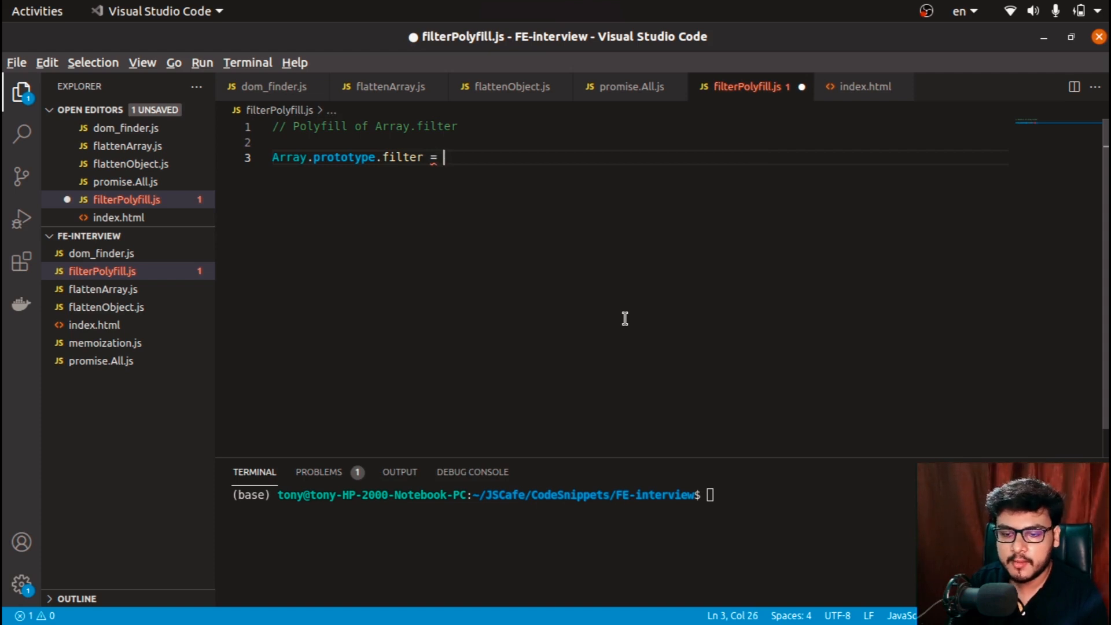
type("function()")
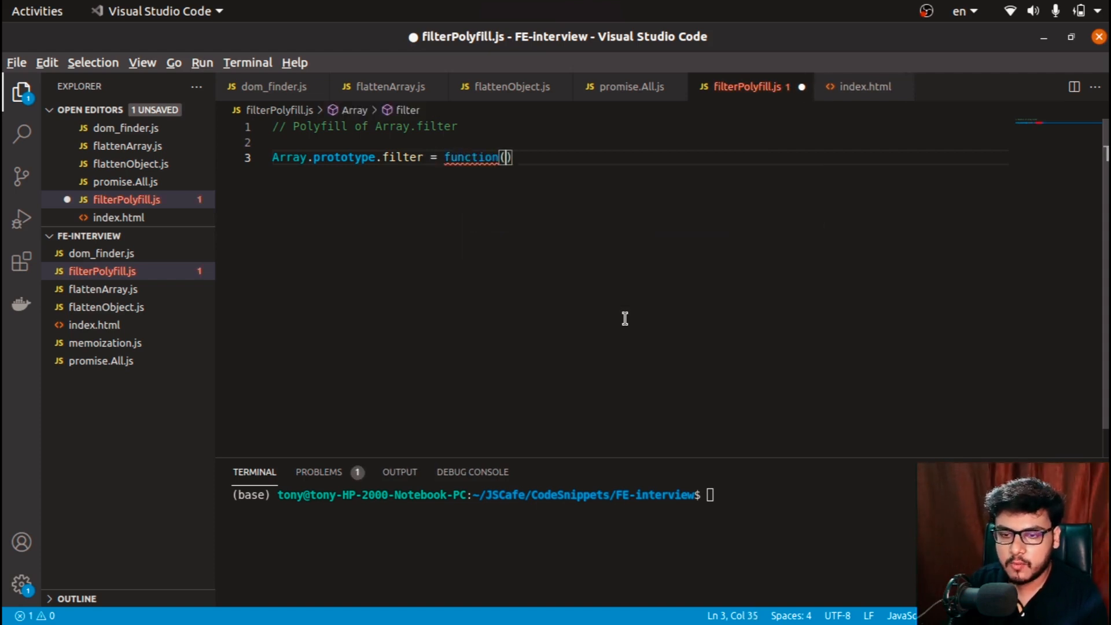
type("ca")
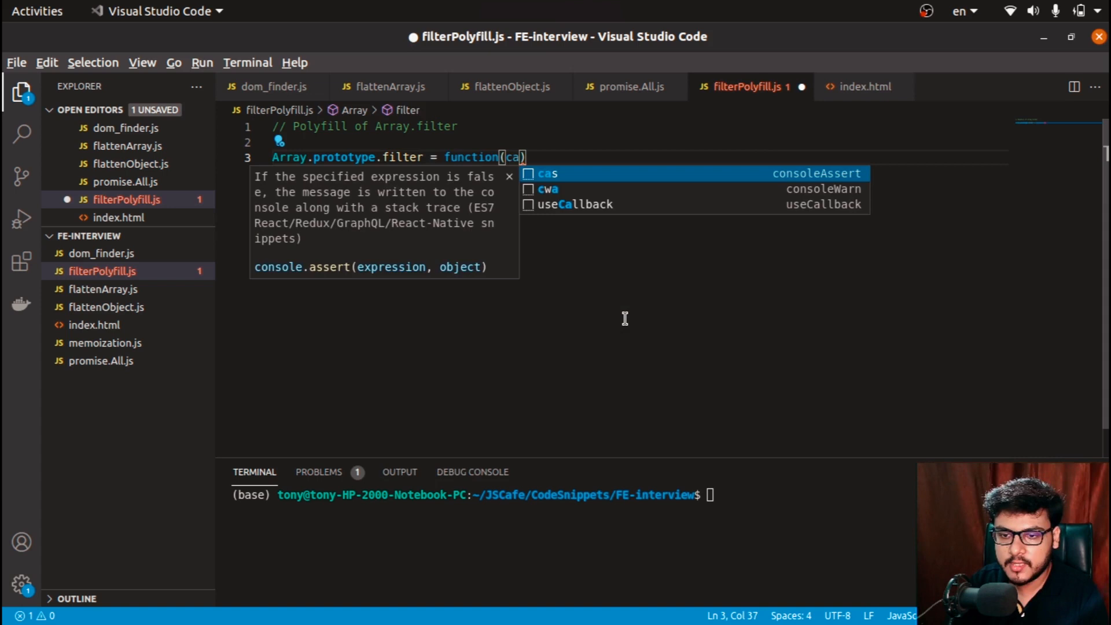
type("llback")
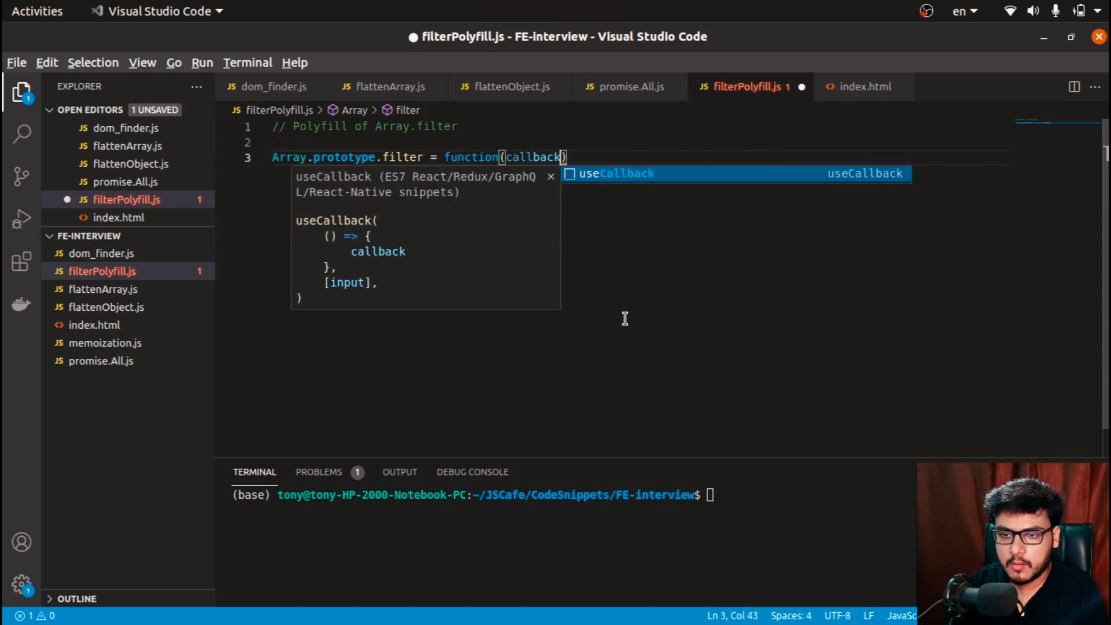
type("Fn")
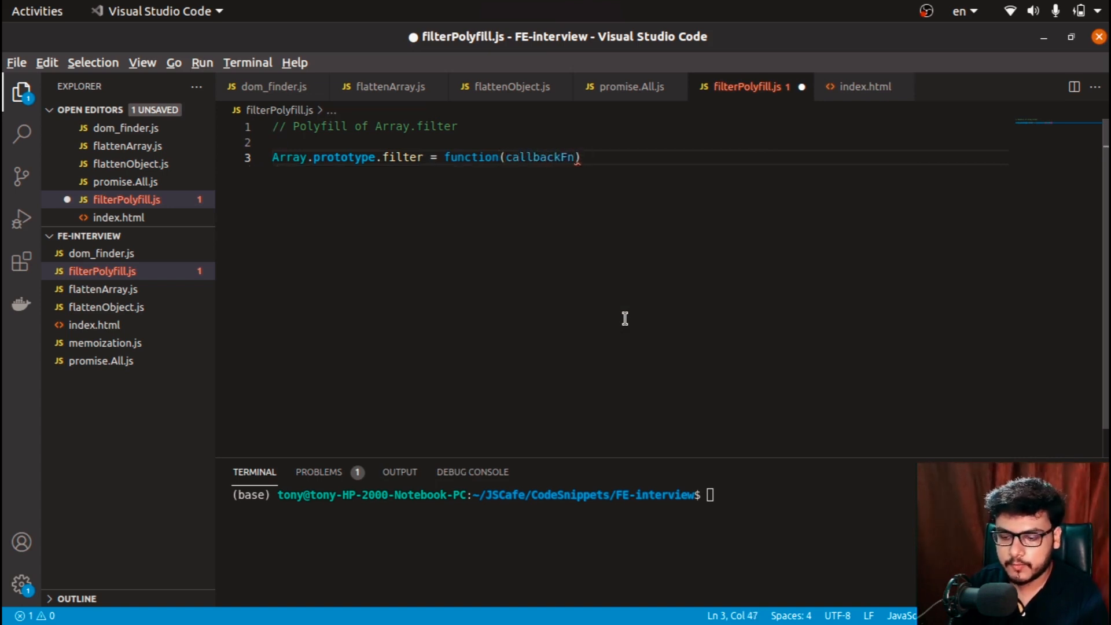
type("{")
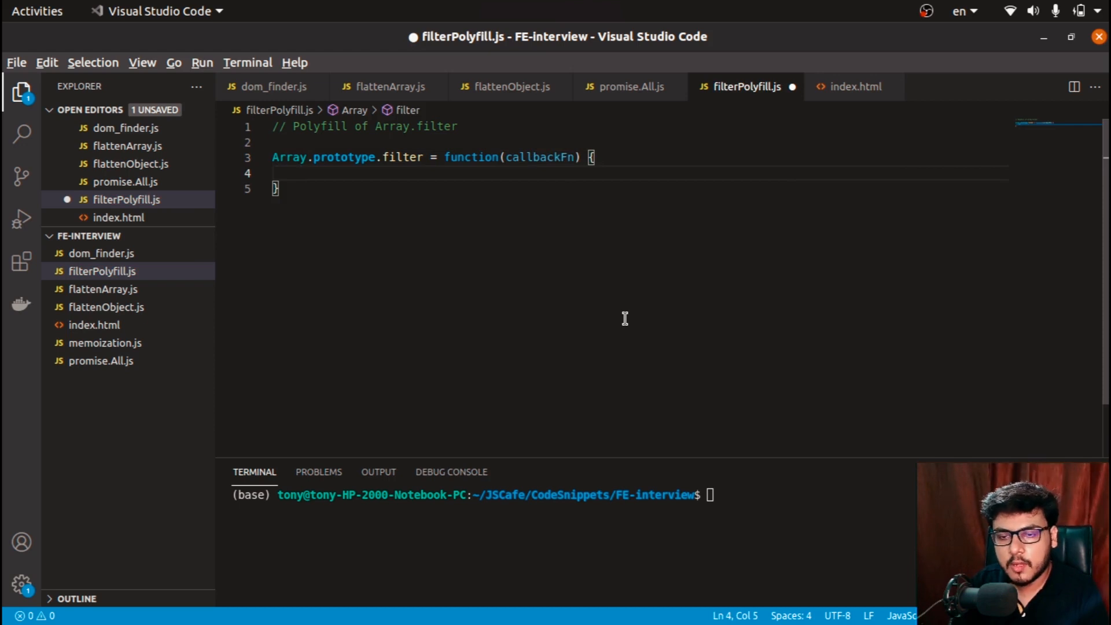
key("Enter")
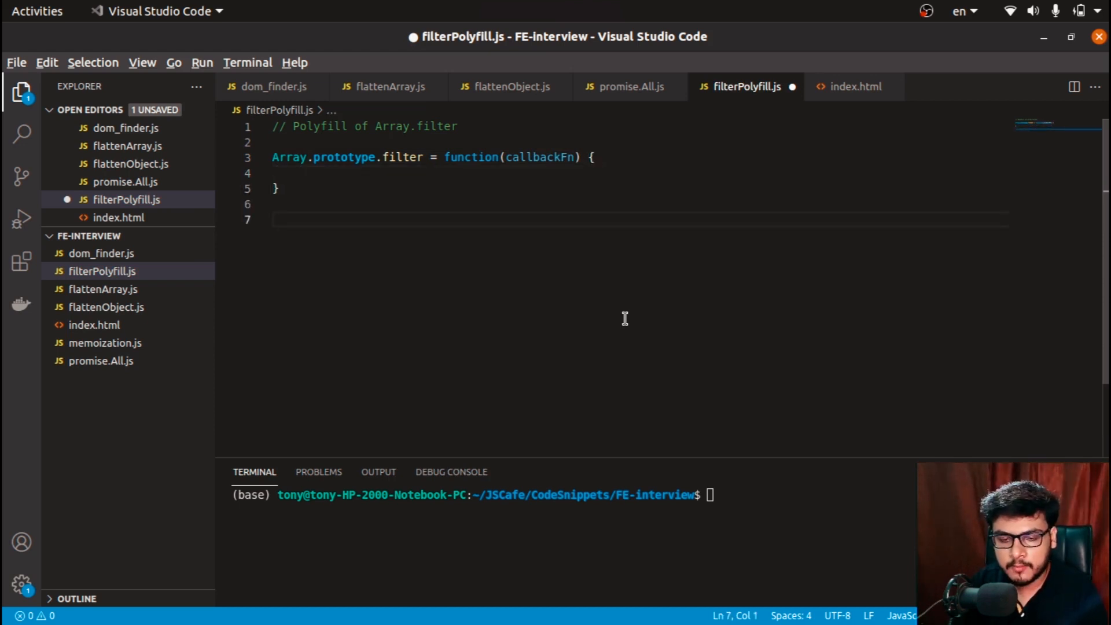
Add the test call [1,2,3,4,5,6].filter() below the polyfill
type("[]")
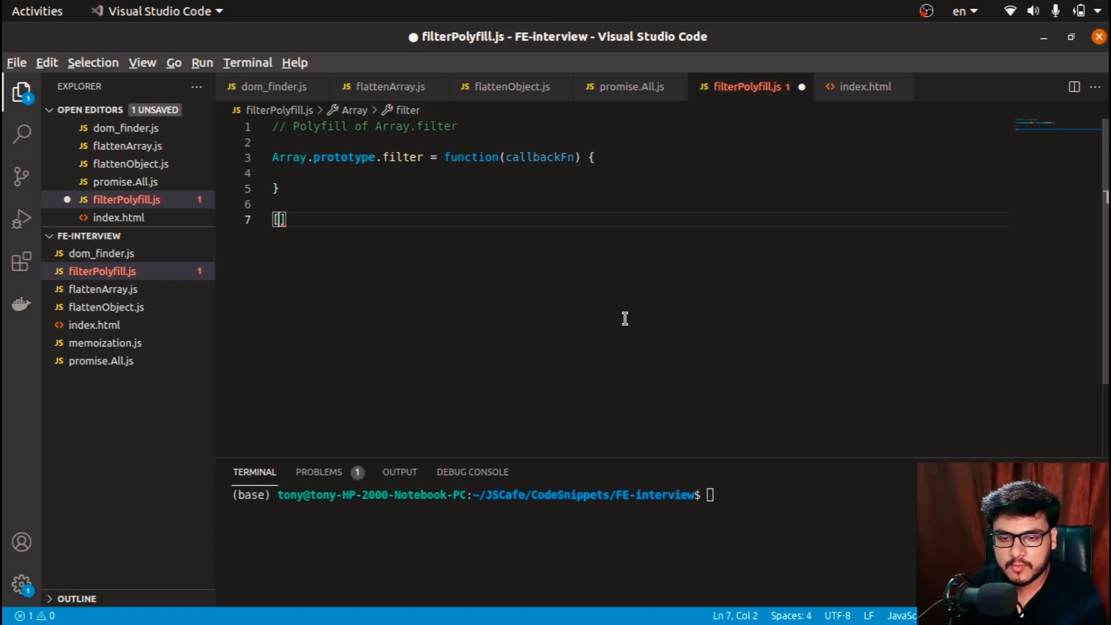
type("1,2,3,4")
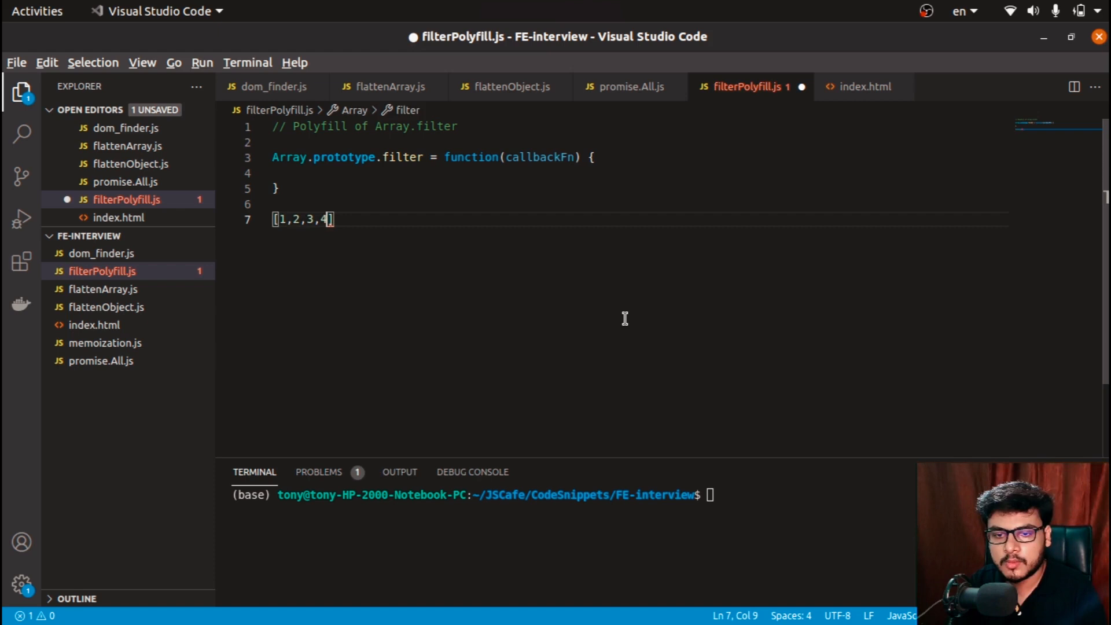
type(",5,6")
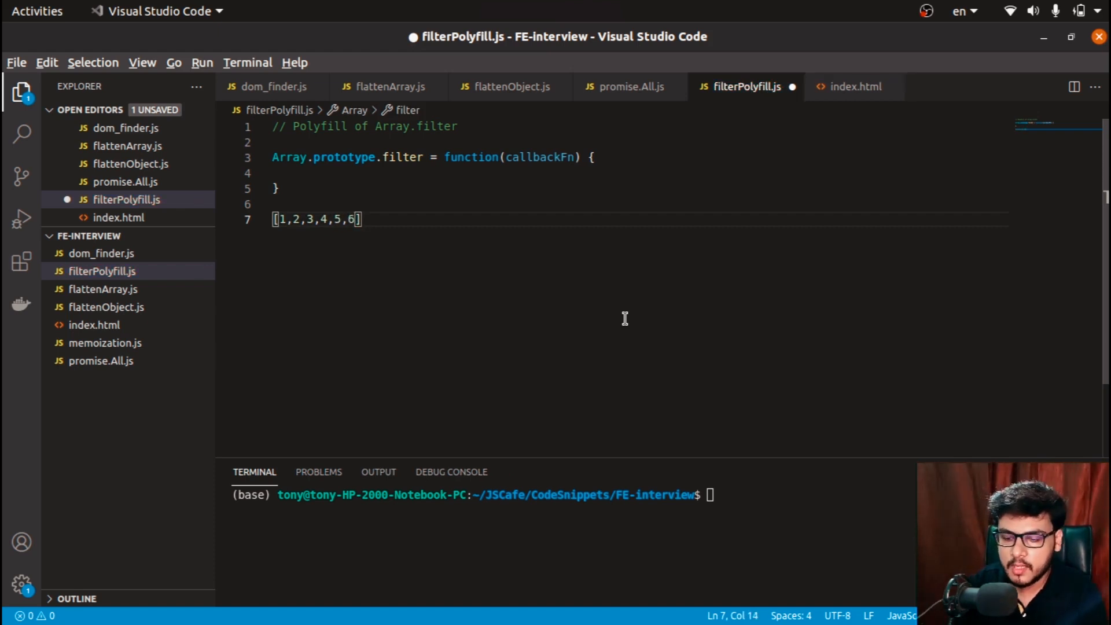
type(".filter")
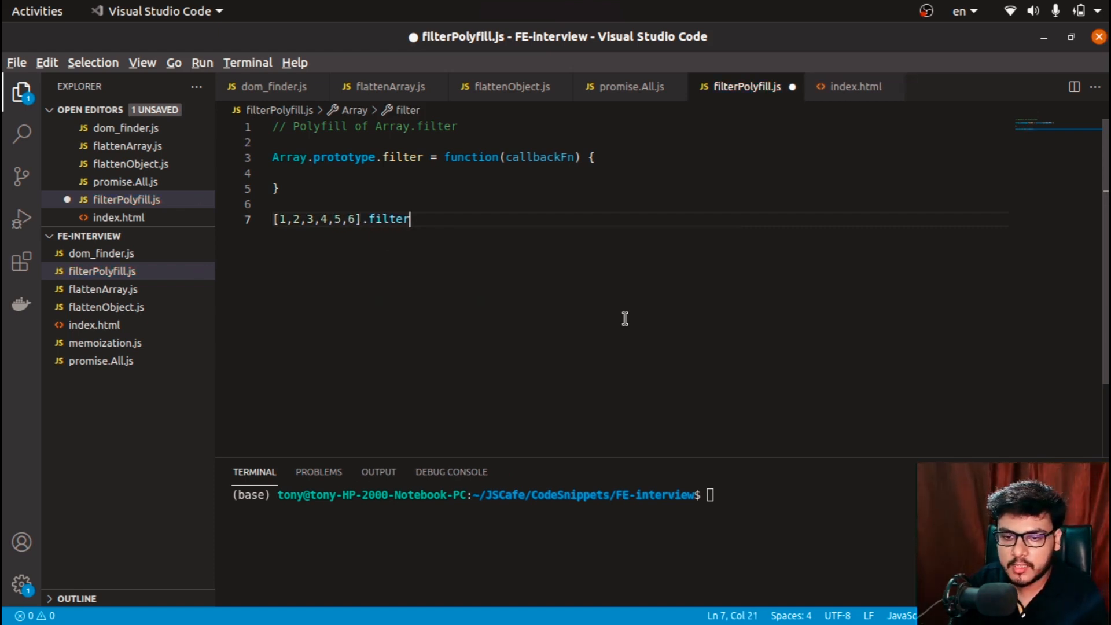
type("()")
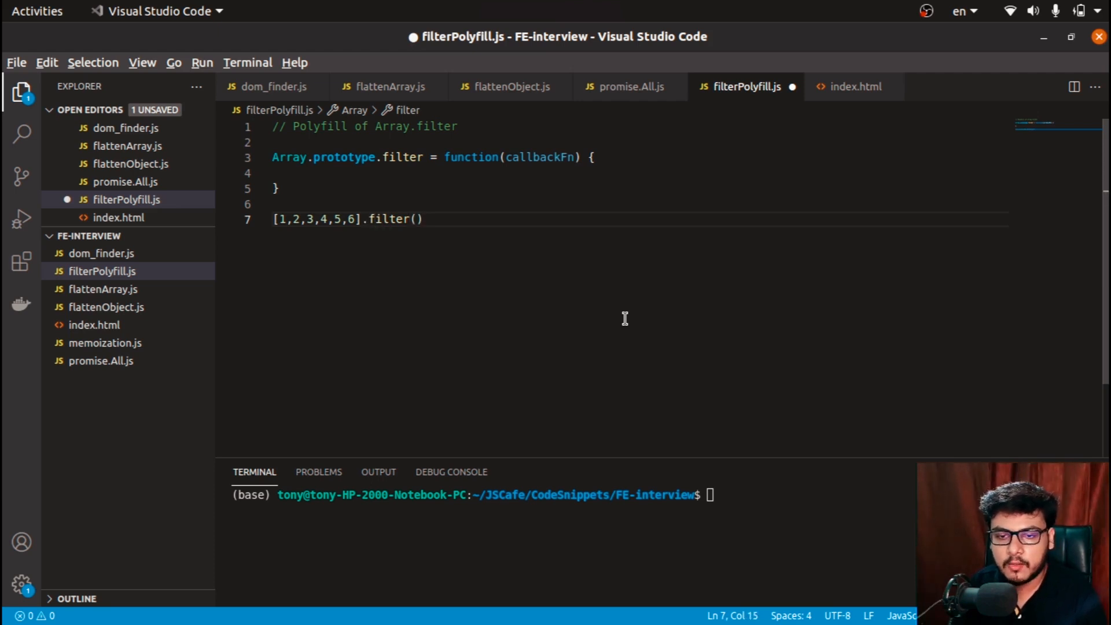
Highlight the test array to explain it, then place the cursor in the empty function body
double_click(389, 219)
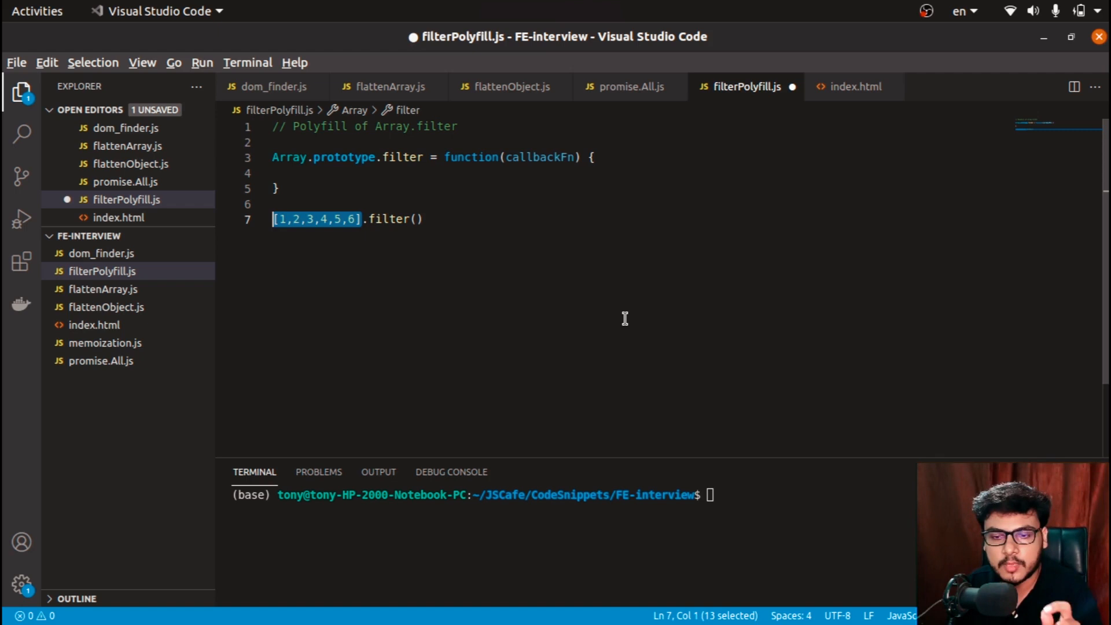
left_click(357, 219)
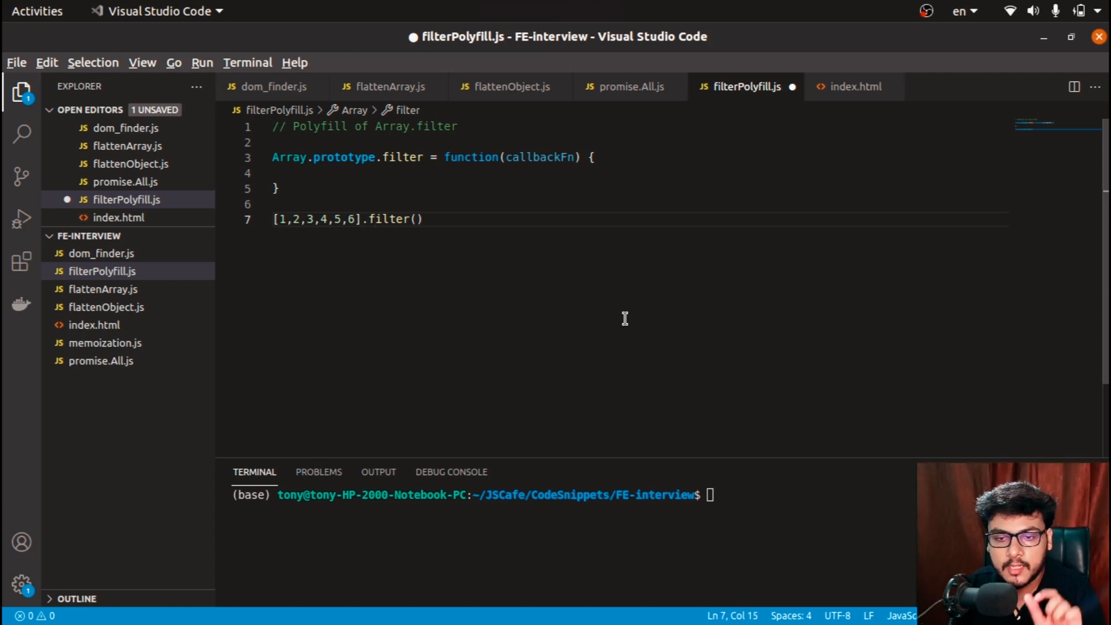
double_click(389, 219)
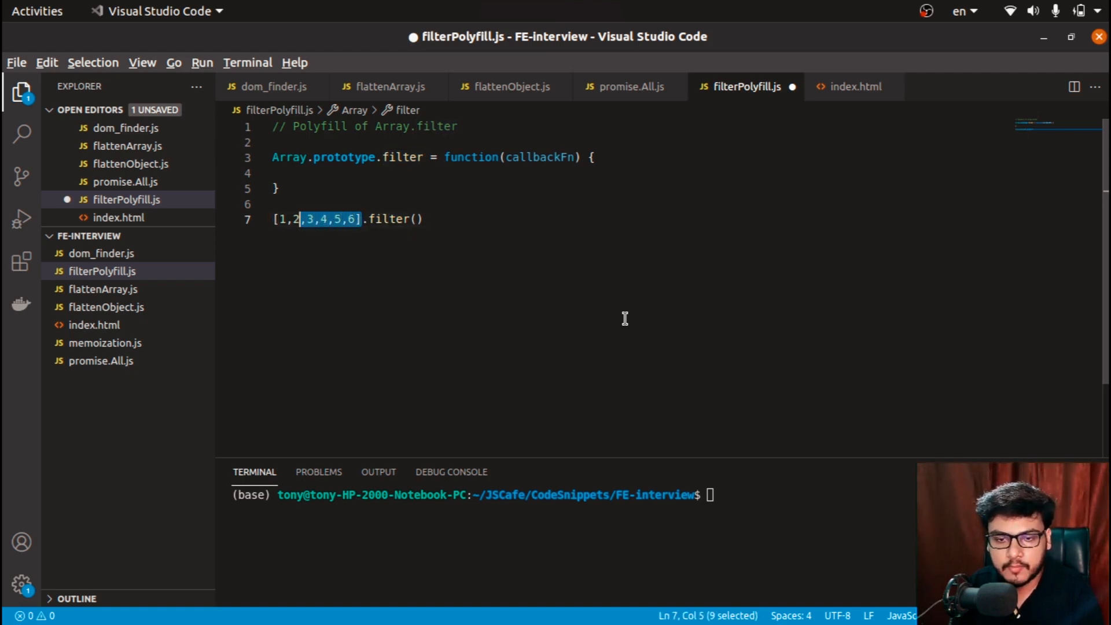
left_click(301, 173)
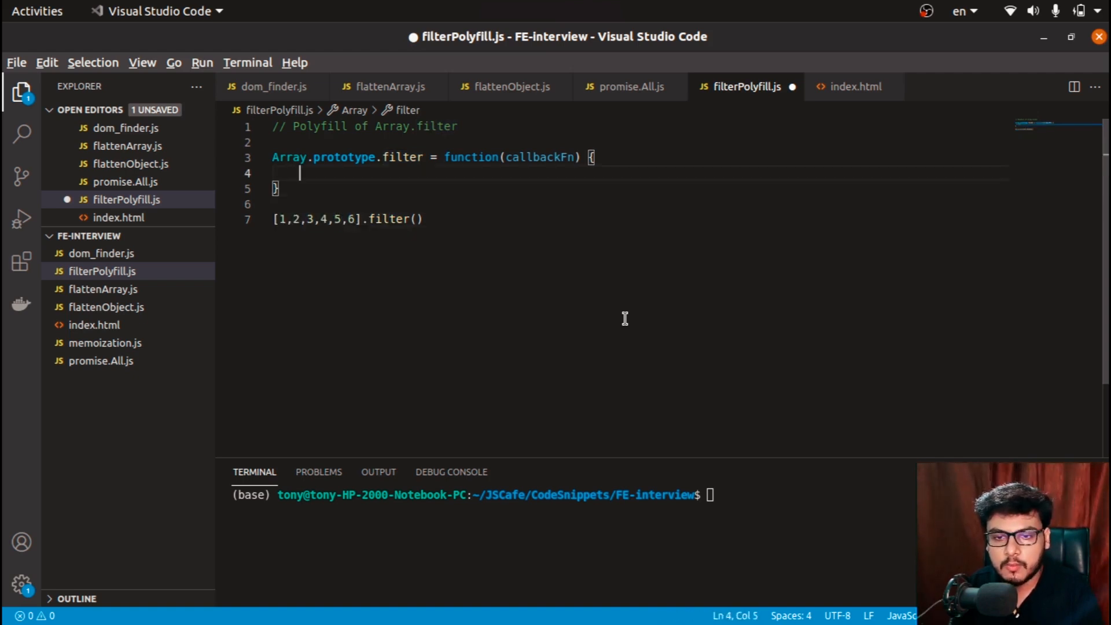
Declare const output = [] and start this.forEach((element) => { }
type("this")
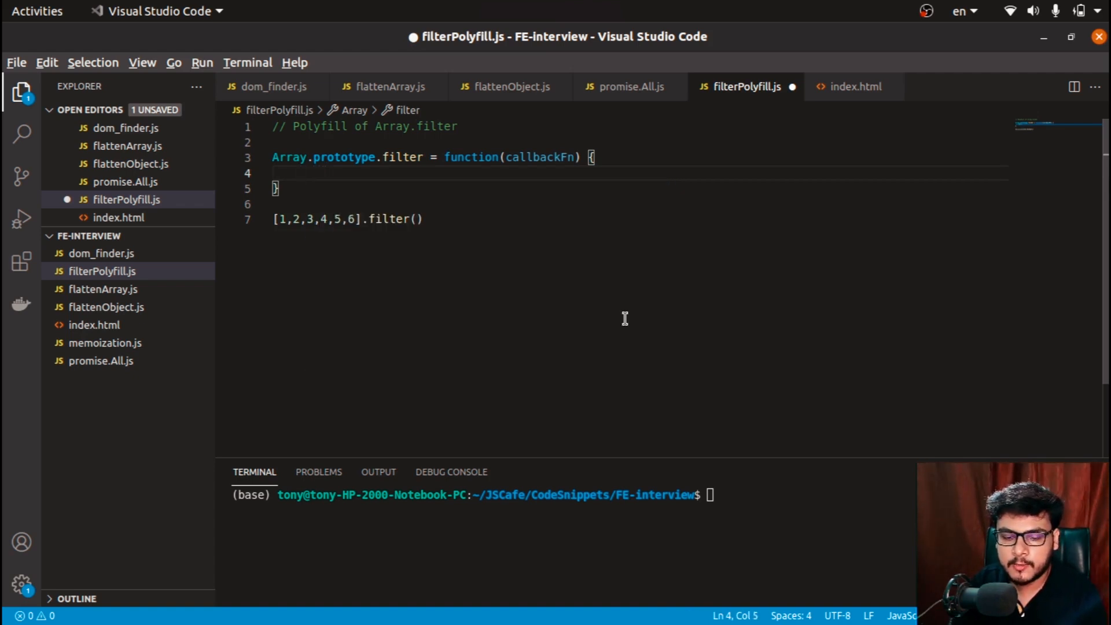
type("const ou")
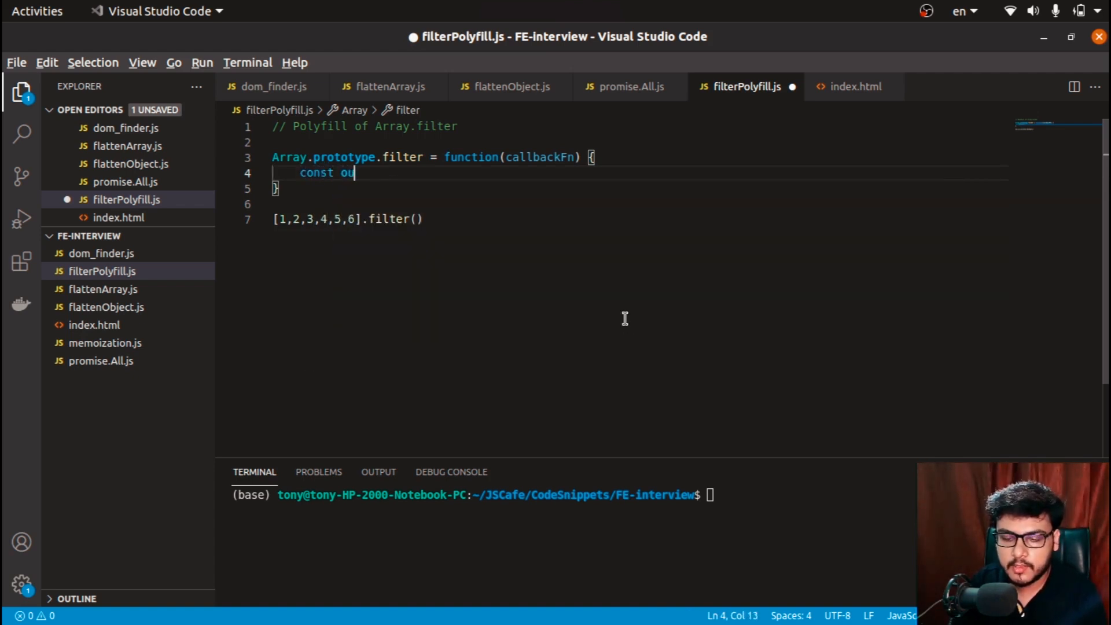
type("tput =[]")
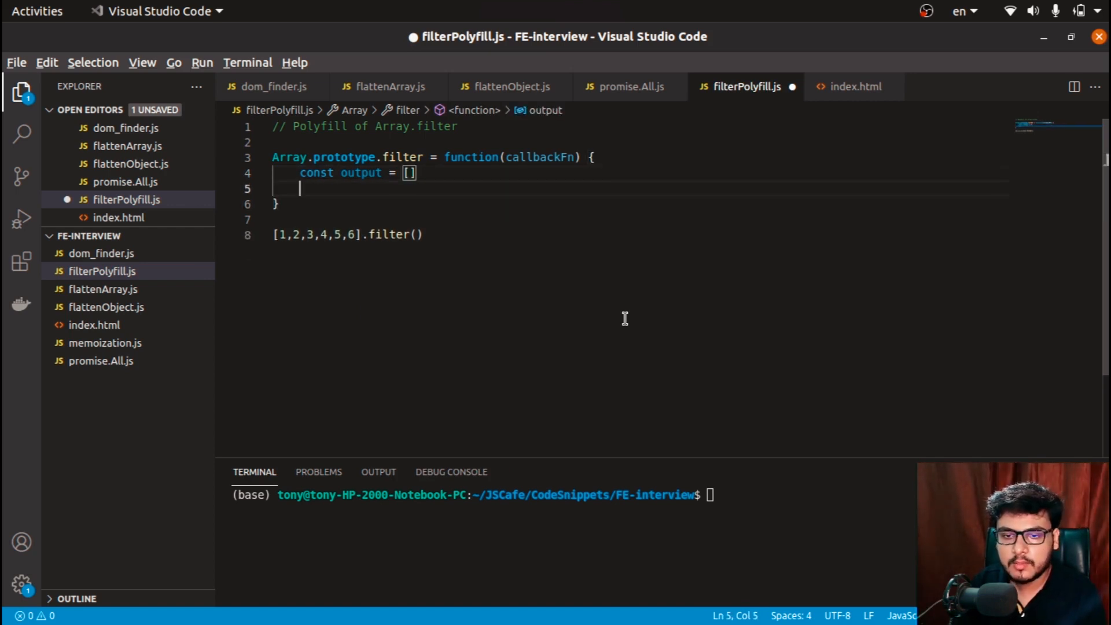
type("this.fo")
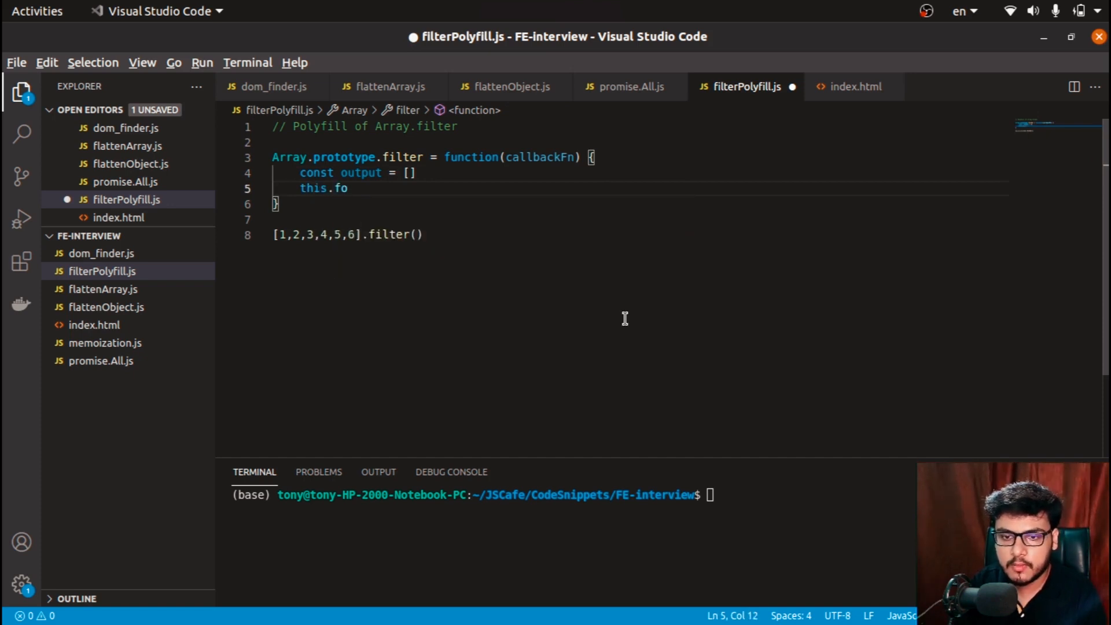
type("rEach")
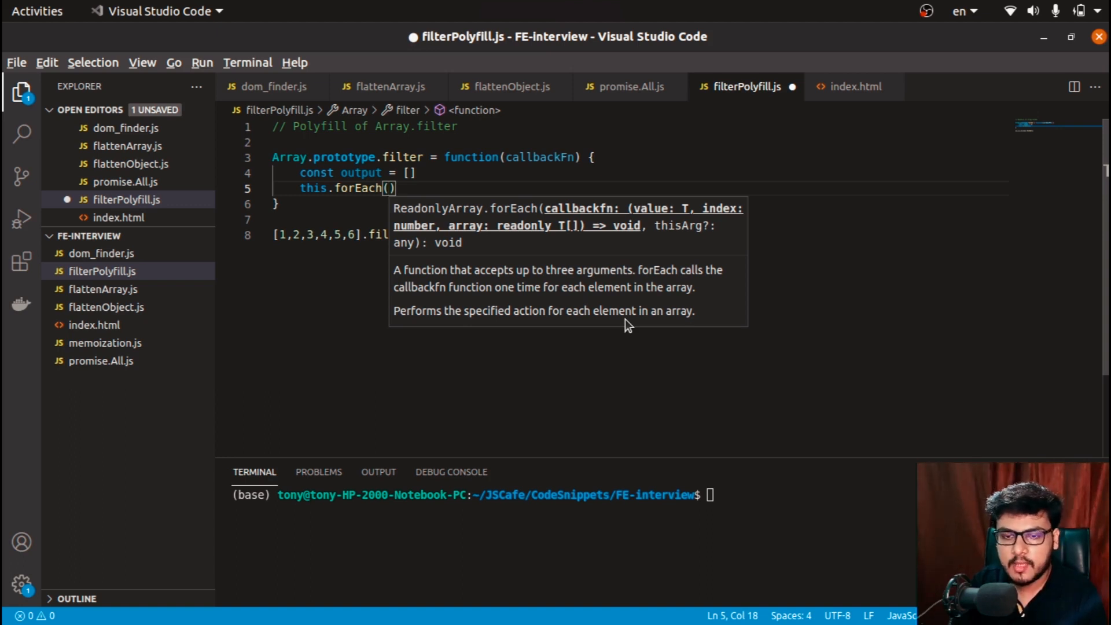
type("()")
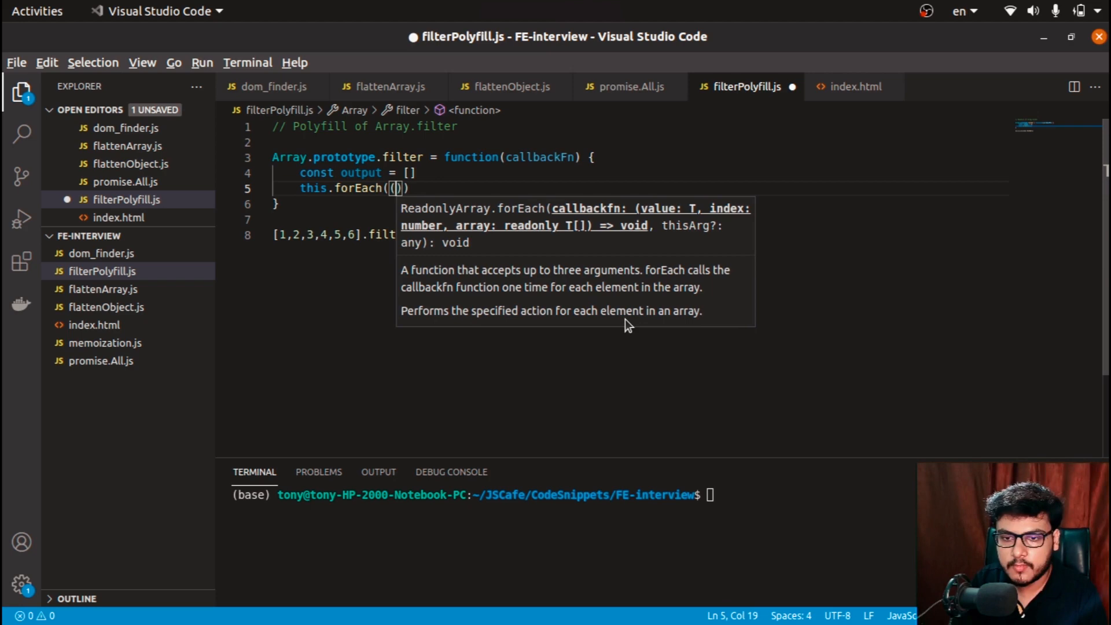
type("ele")
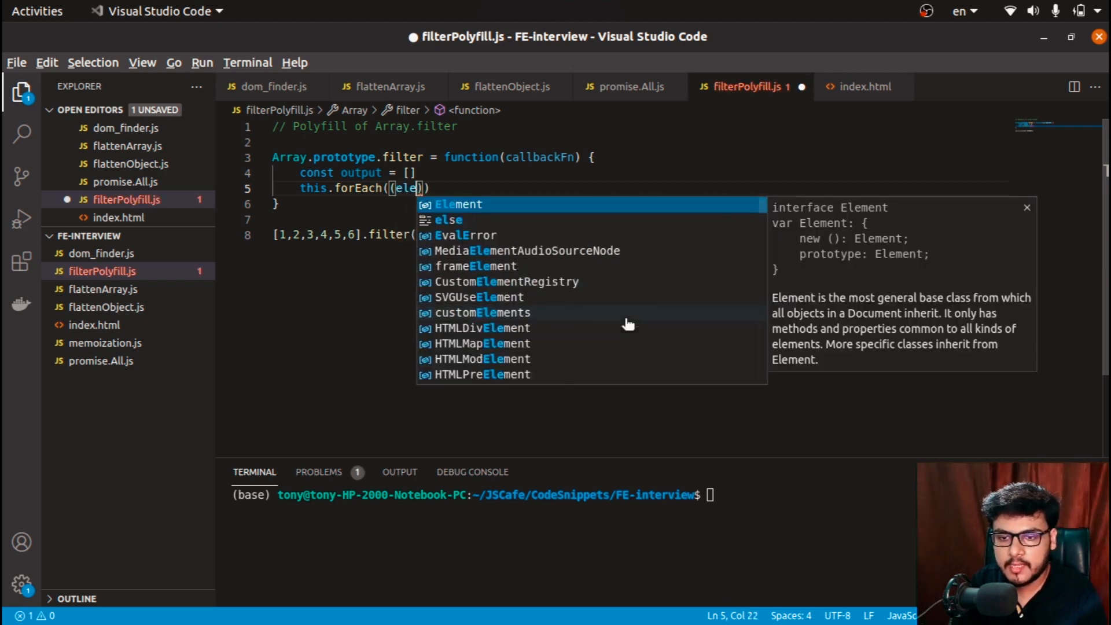
type("ment, index")
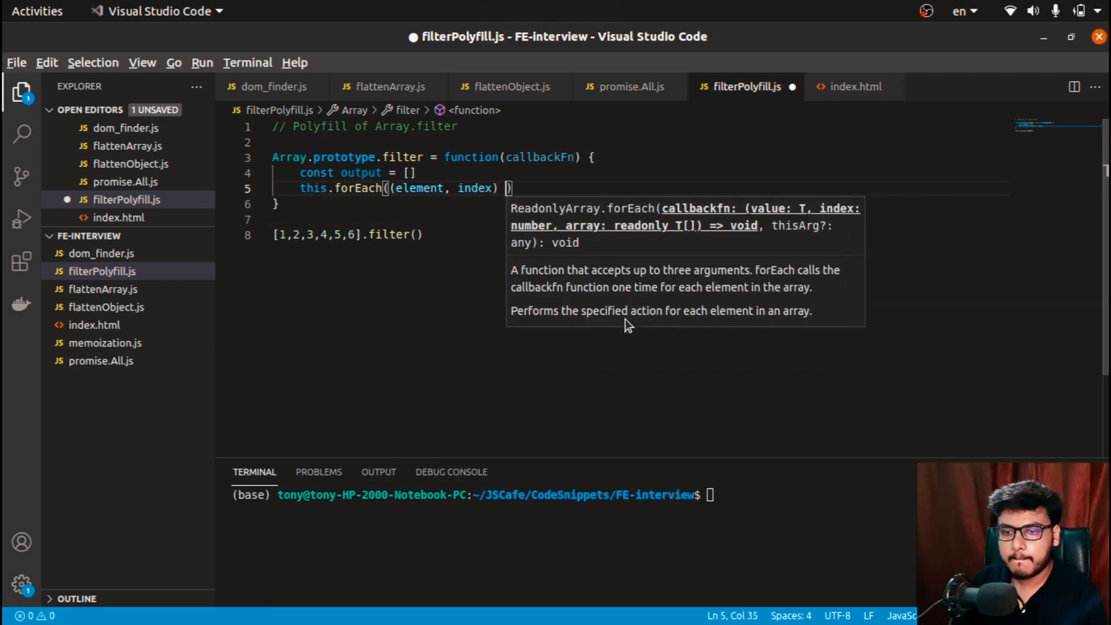
type("=> {")
type("if (c")
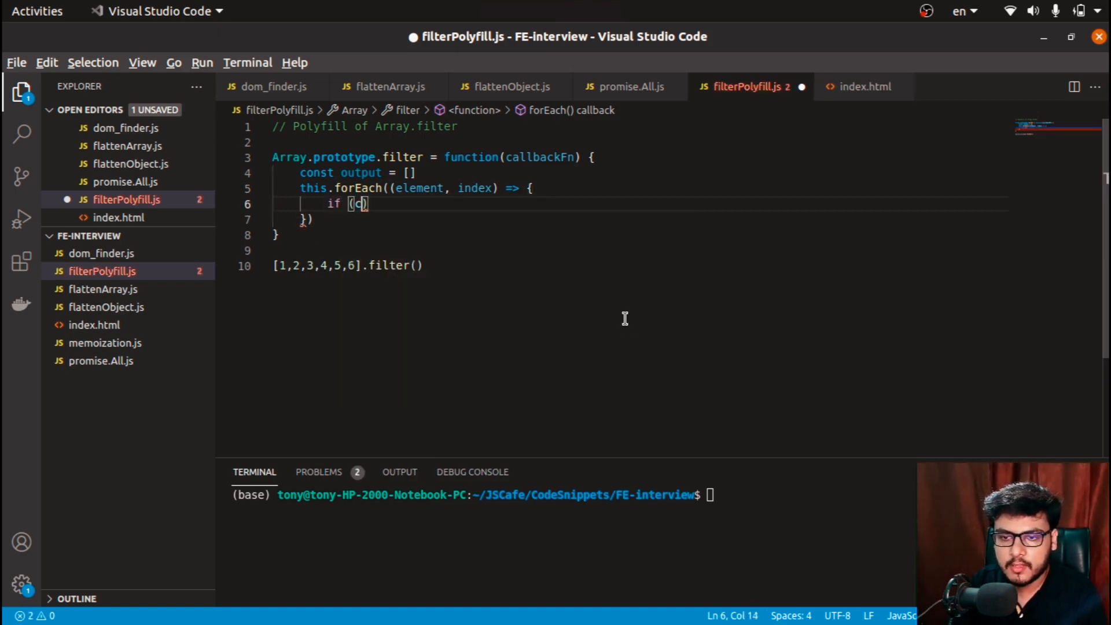
Inside forEach, push element into output when callbackFn(element, index, this) is truthy
type("allbackFn(")
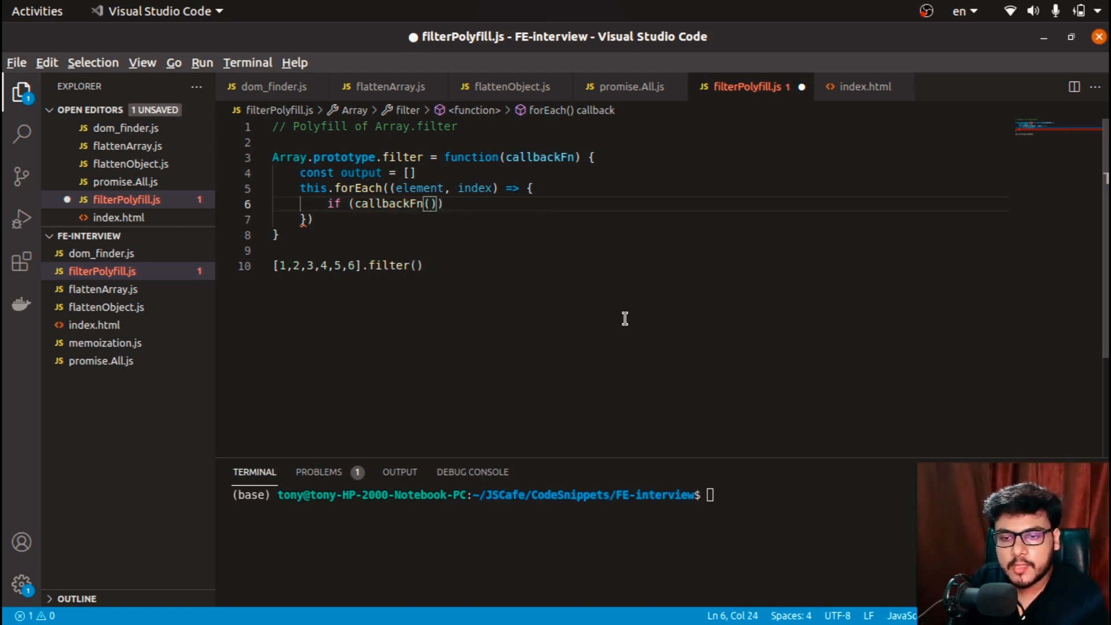
type("element")
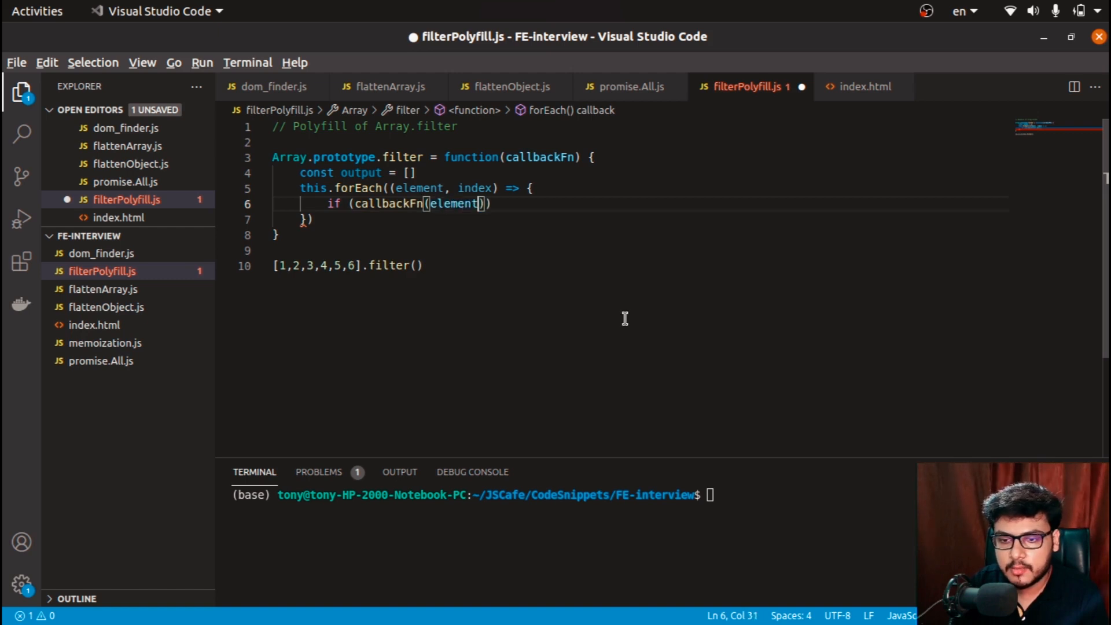
type(", index,")
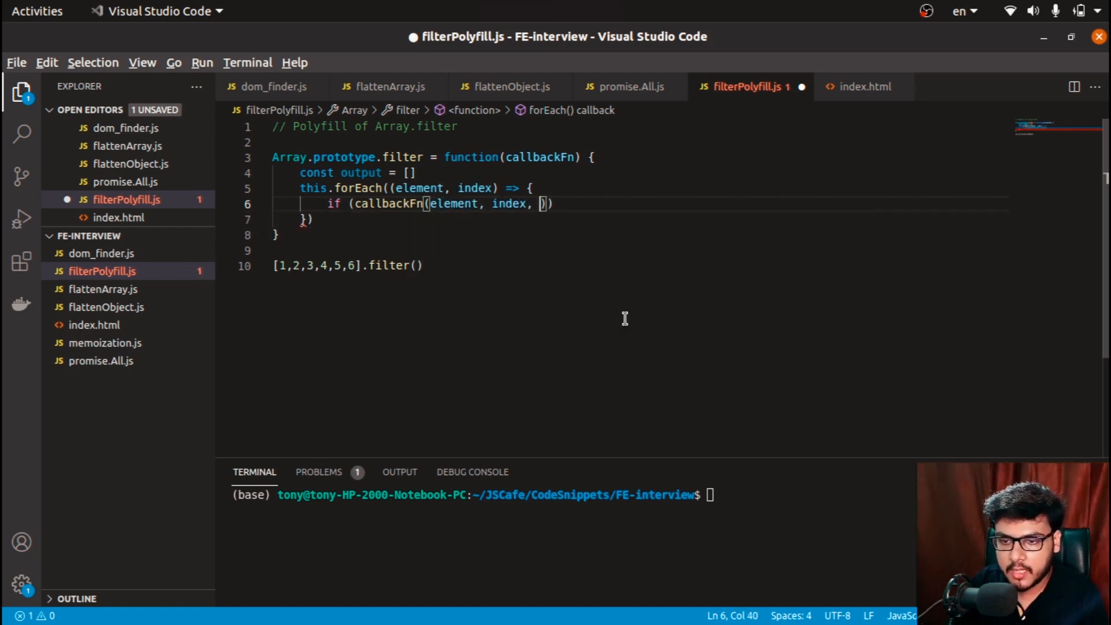
type("this")
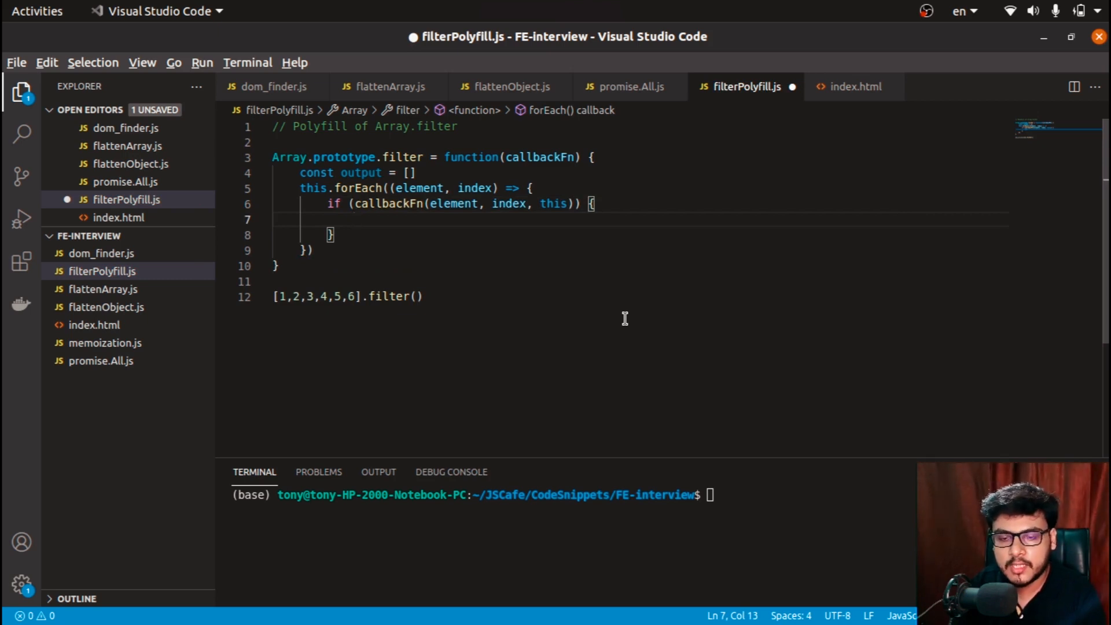
type("output")
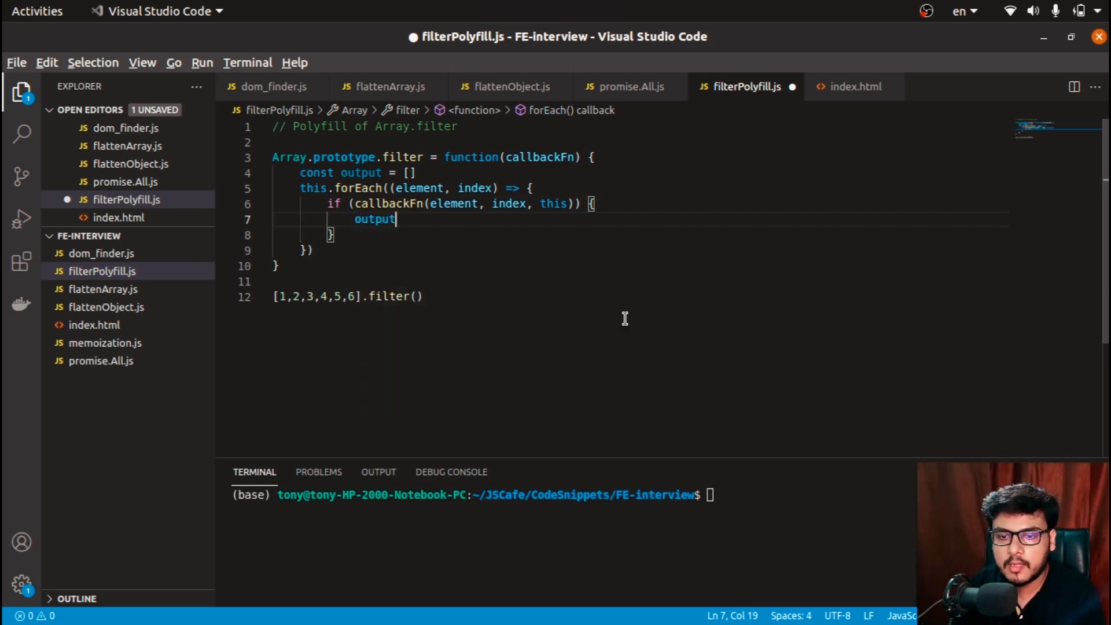
type(".push()")
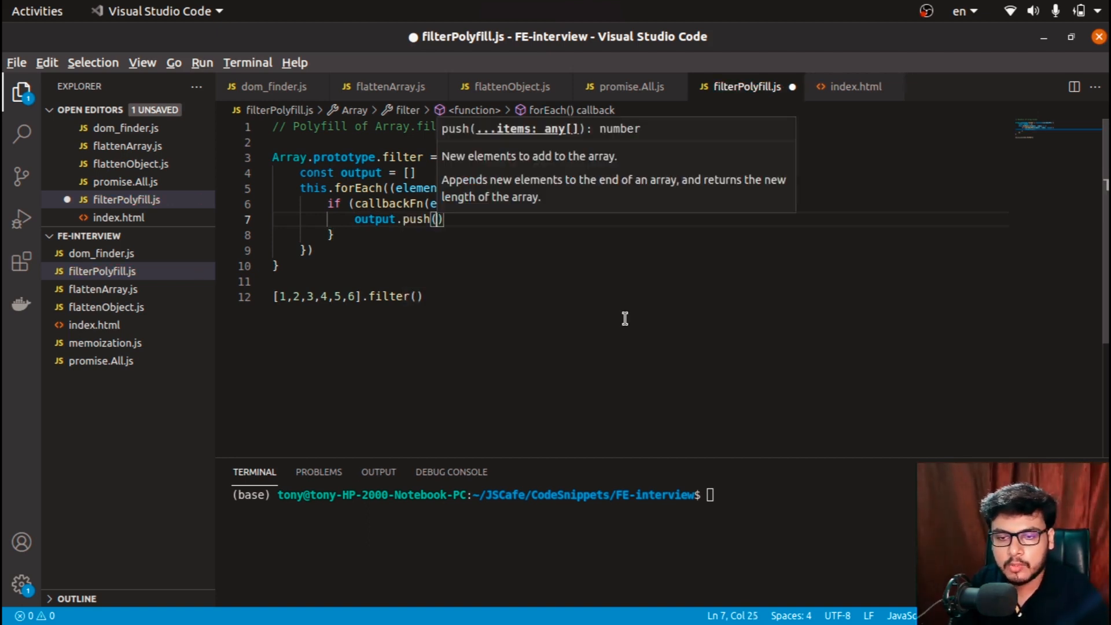
type("element")
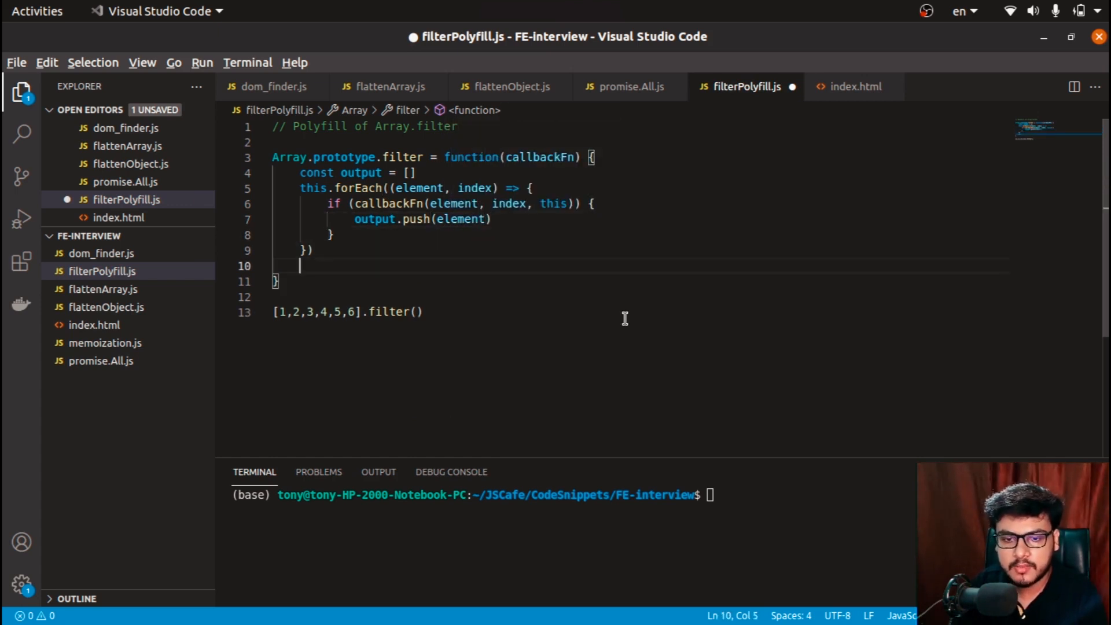
Return output from the polyfill and wrap the test call in console.log
type("return")
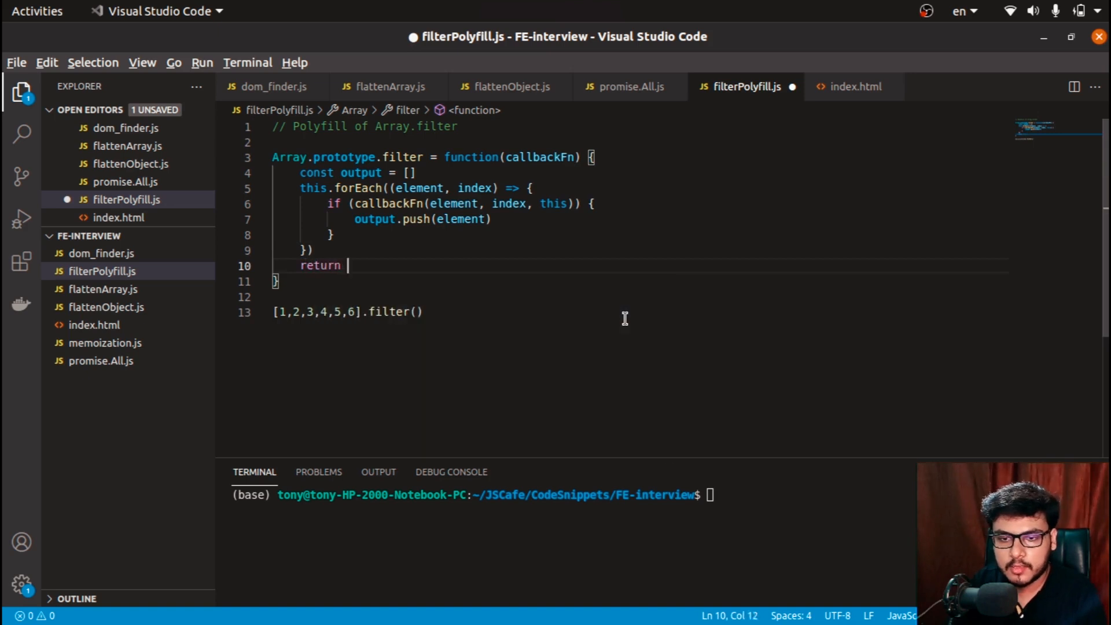
type("output")
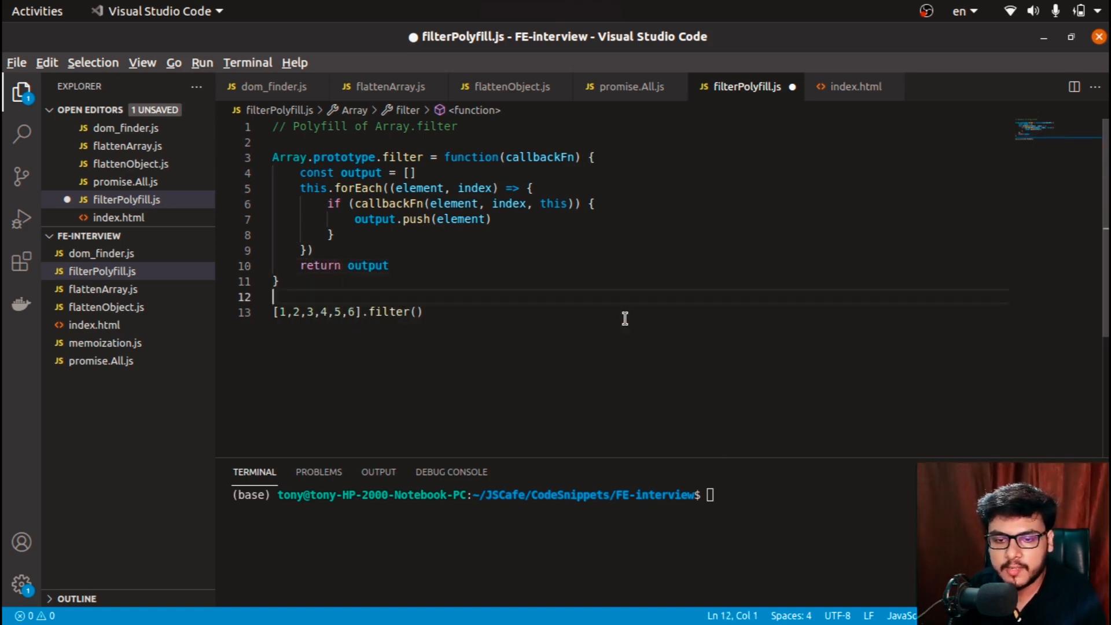
left_click(281, 311)
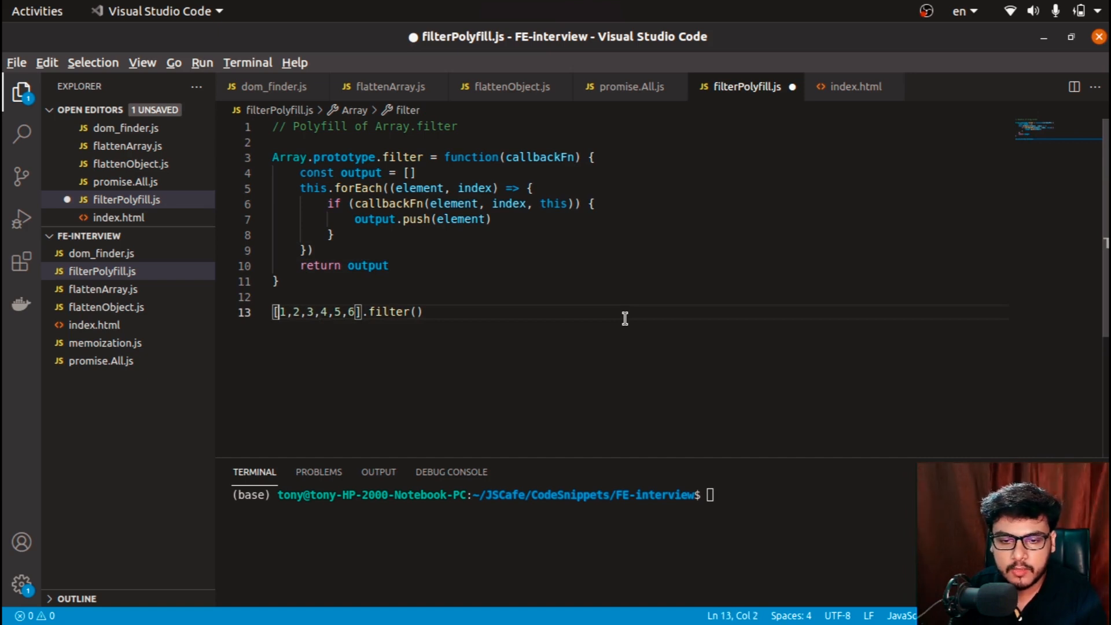
type("console.log")
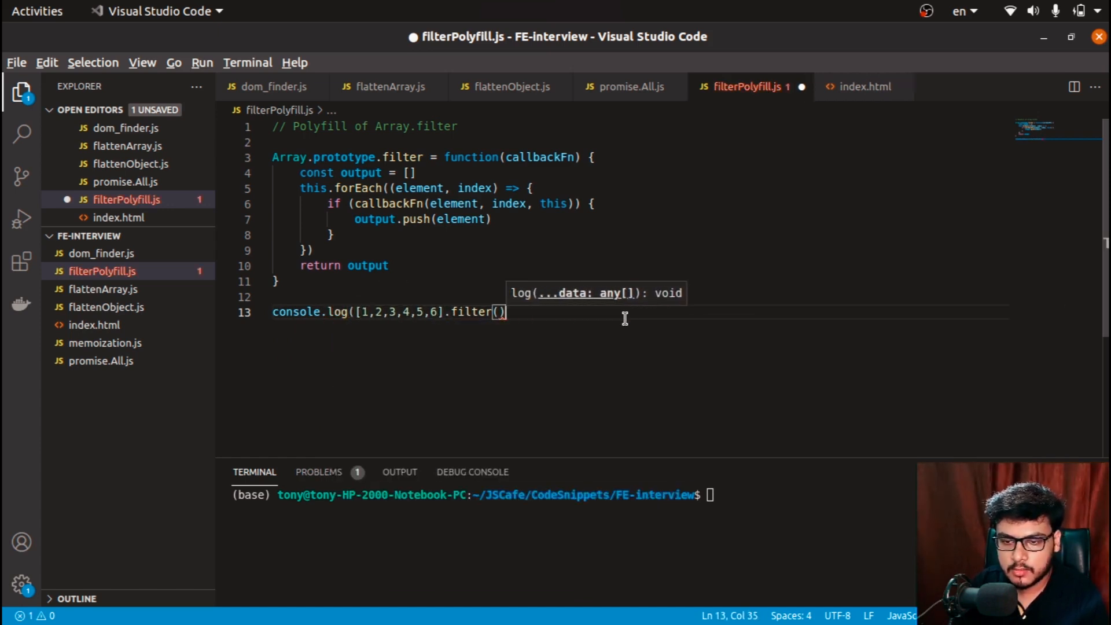
Pass (e) => e % 2 === 0 to the test filter call and save the file
type("(e) =>")
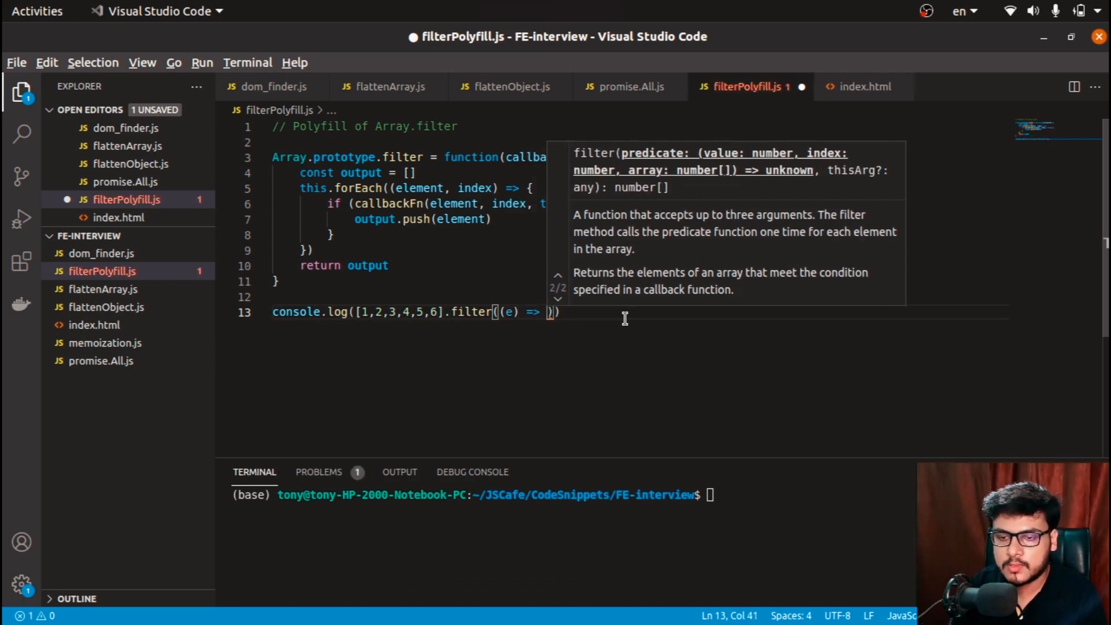
type("e")
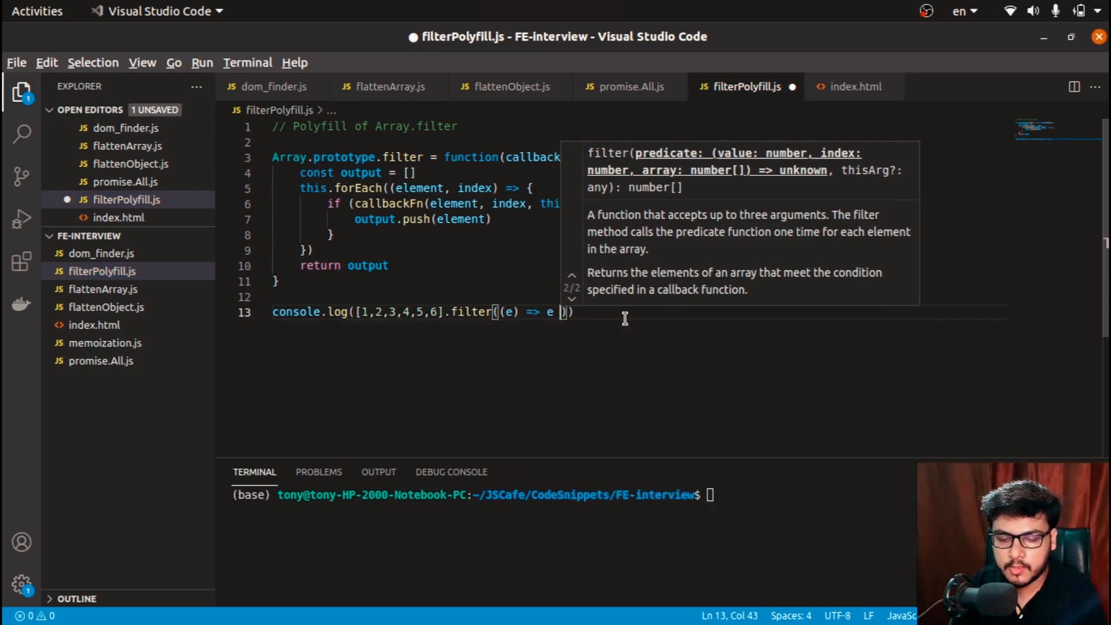
type("% 2")
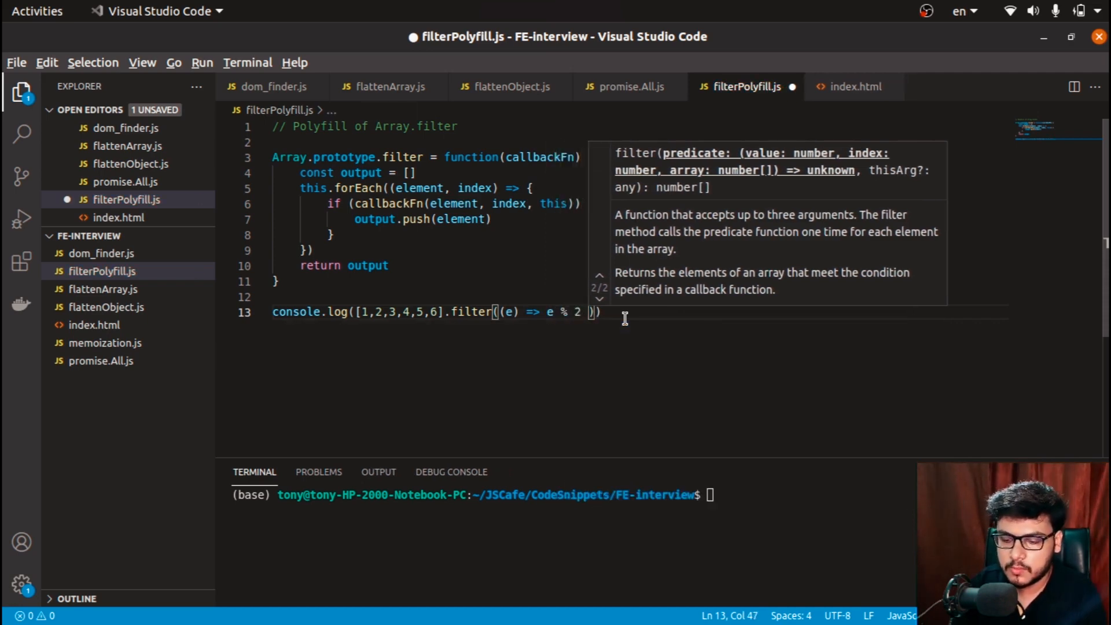
type("=== 0")
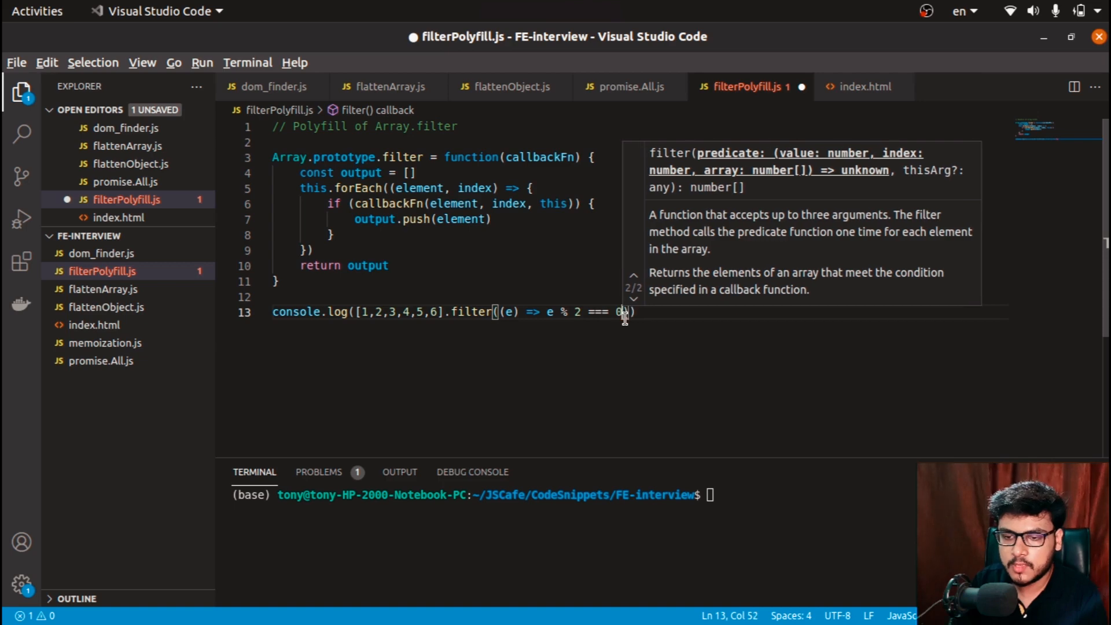
key("ctrl+s")
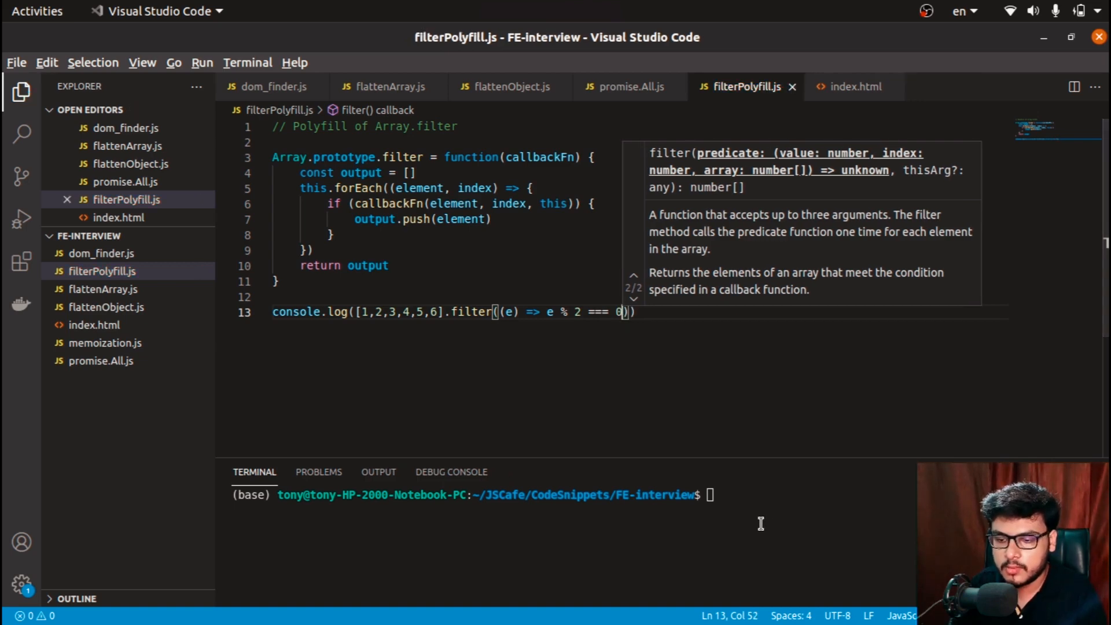
Run node filterPolyfill.js in the terminal, printing [ 2, 4, 6 ]
type("node filterPolyfill.js")
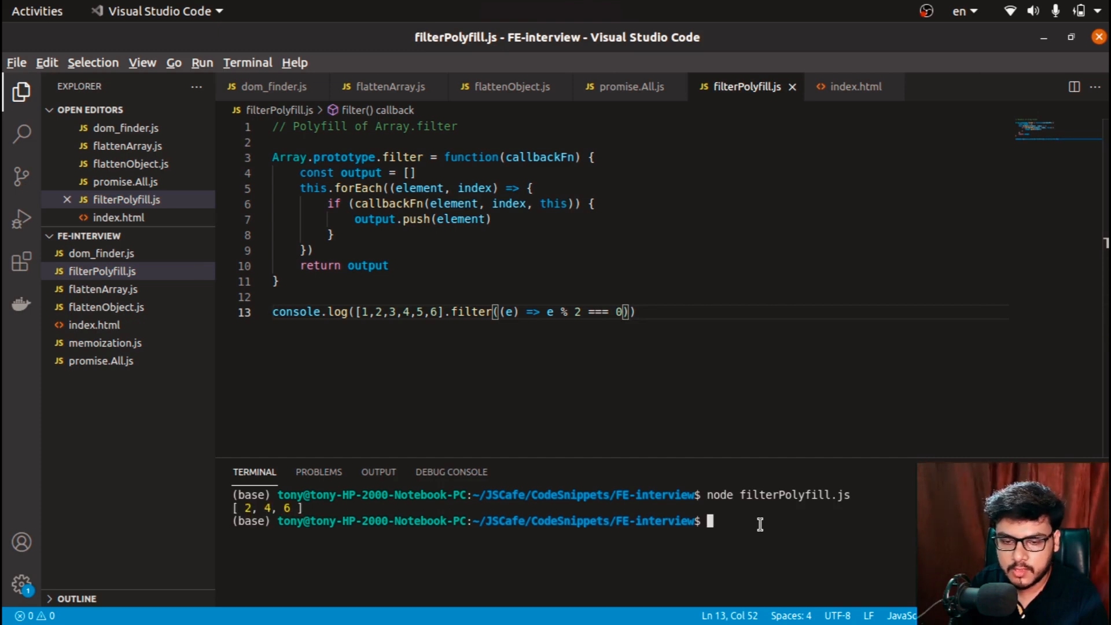
mouse_move(146, 343)
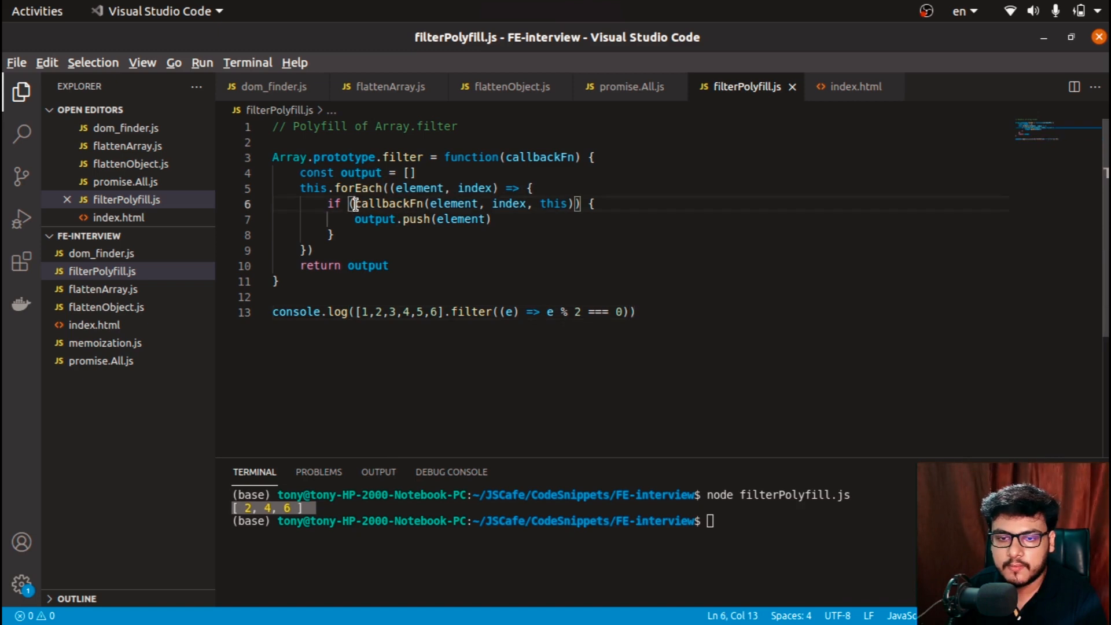
Negate the if condition with !, save, and rerun to print [ 1, 3, 5 ]
type("!")
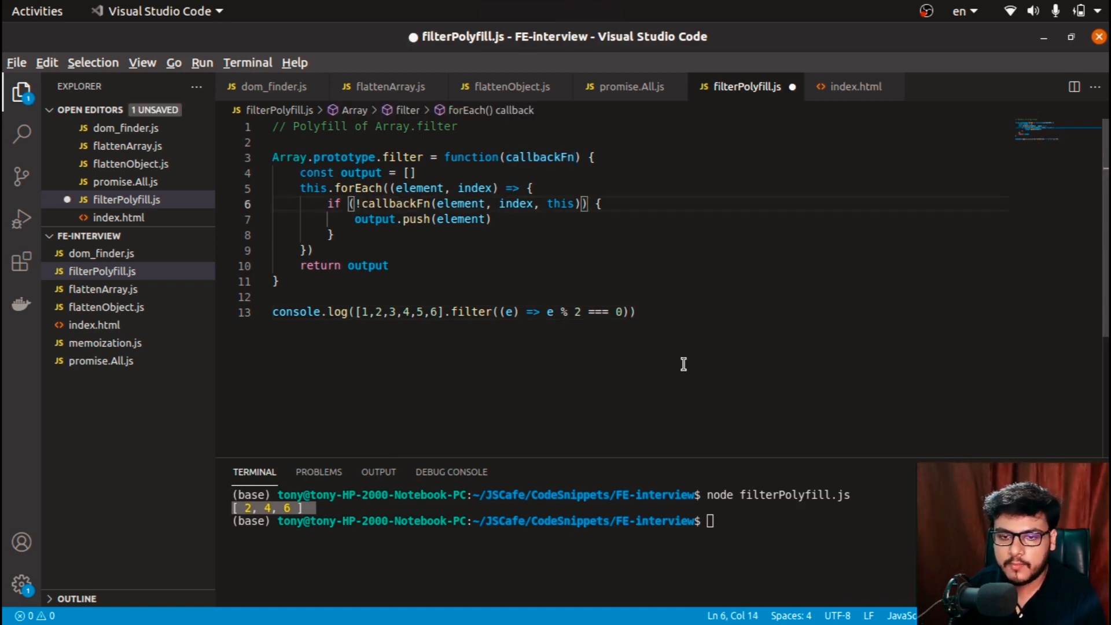
key("ctrl+s")
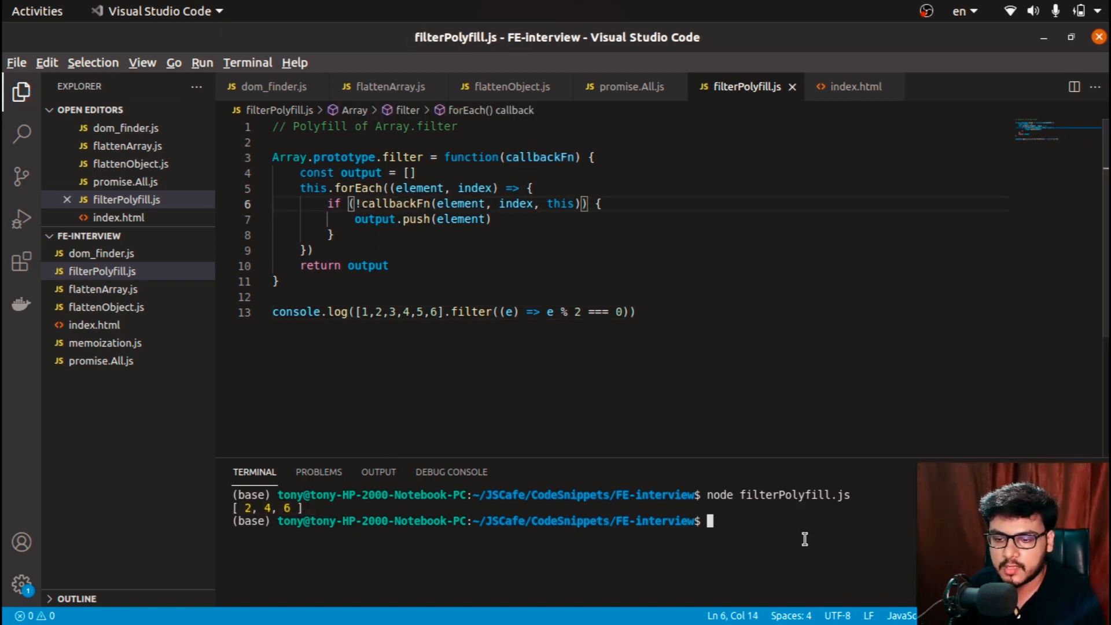
key("Return")
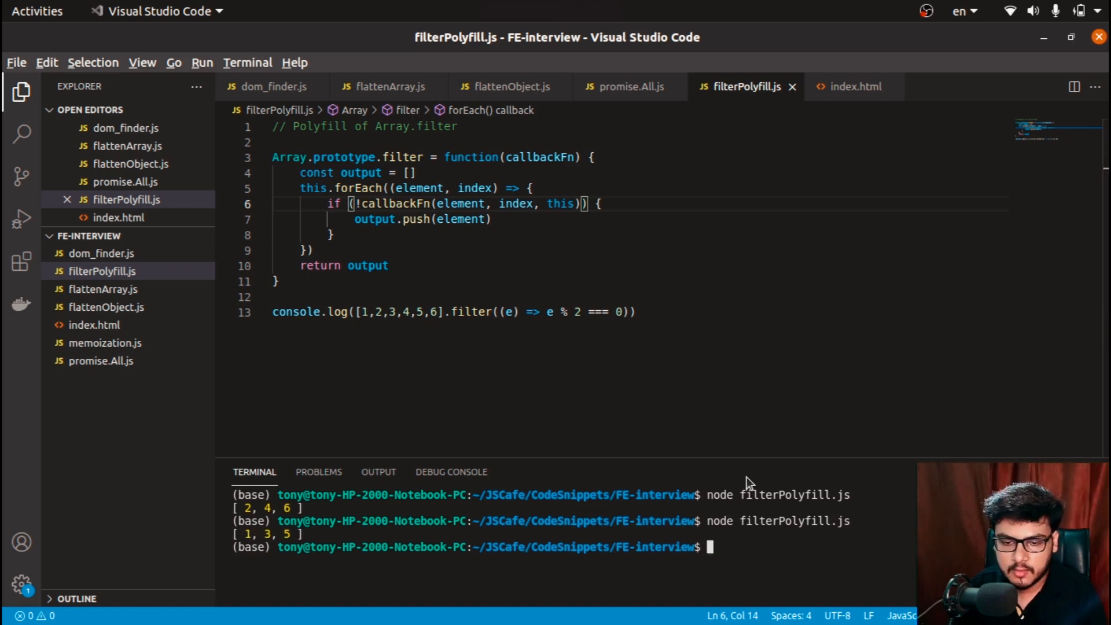
mouse_move(555, 350)
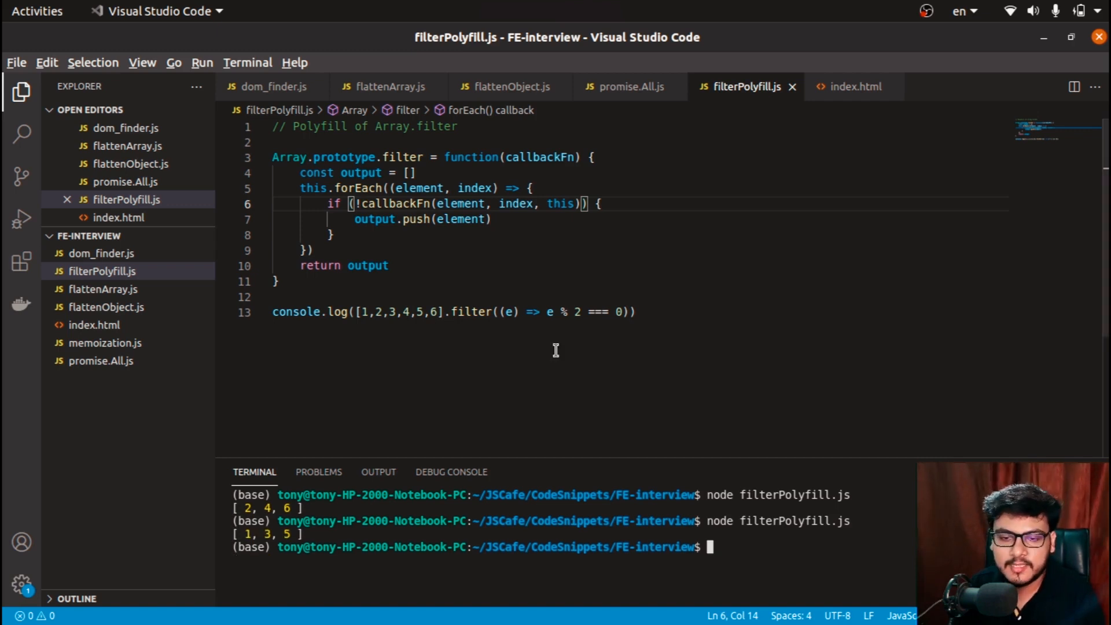
Highlight the filter call on the test line, then return to the negated condition
left_click(460, 312)
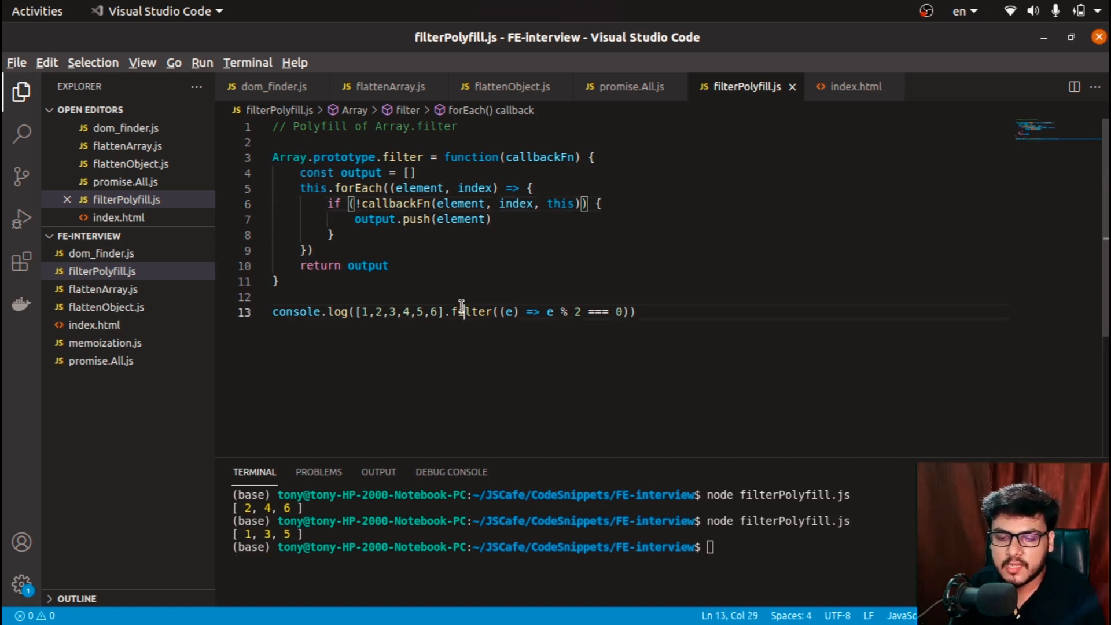
double_click(471, 311)
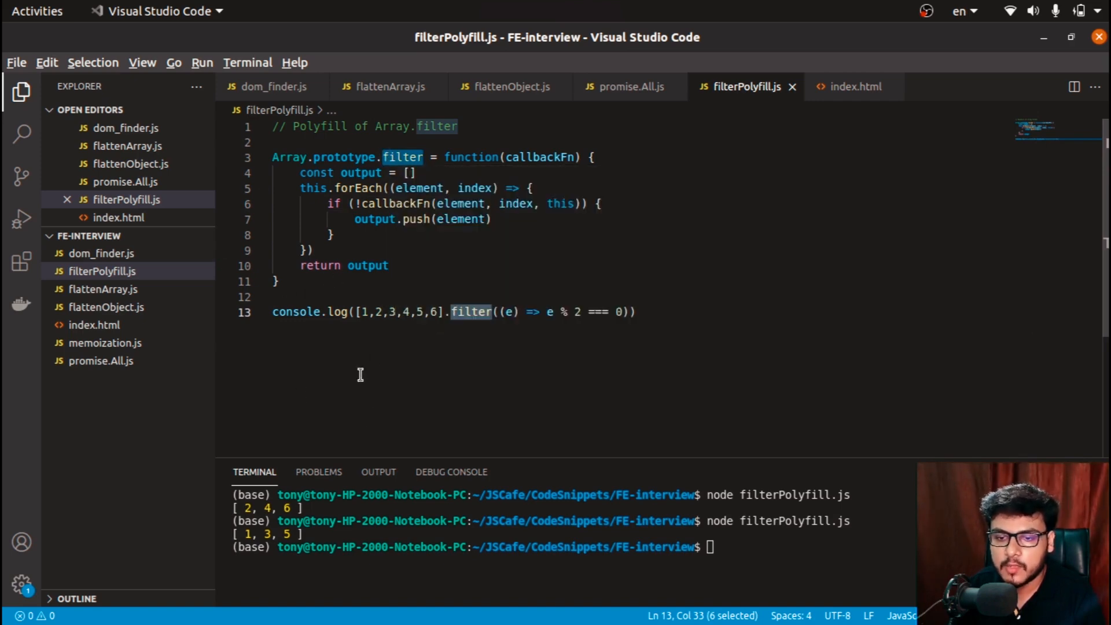
left_click(361, 203)
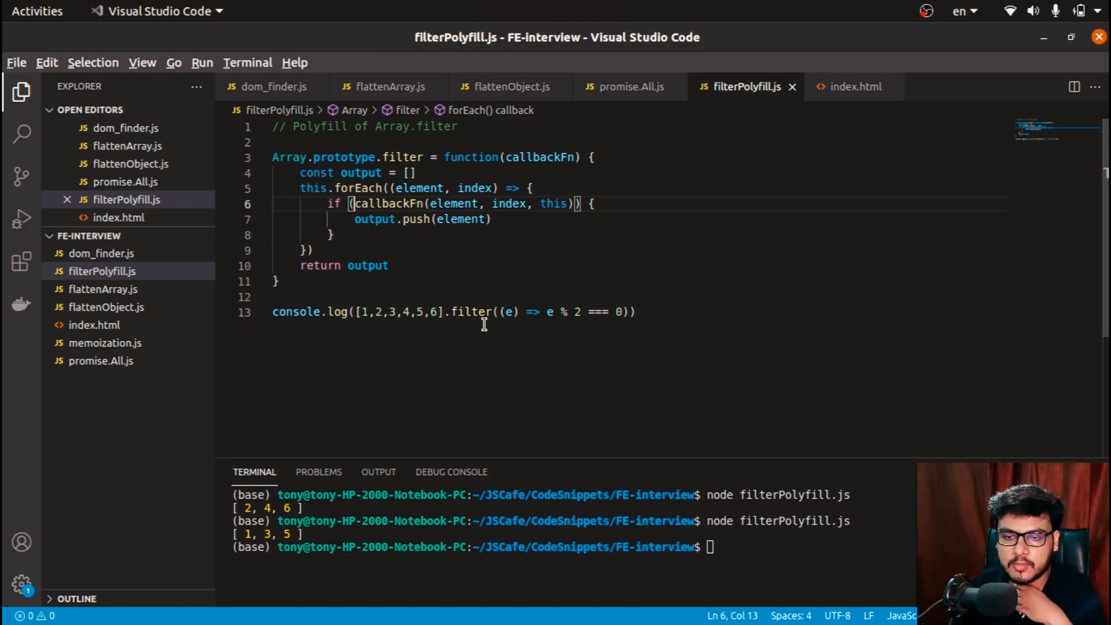
mouse_move(389, 304)
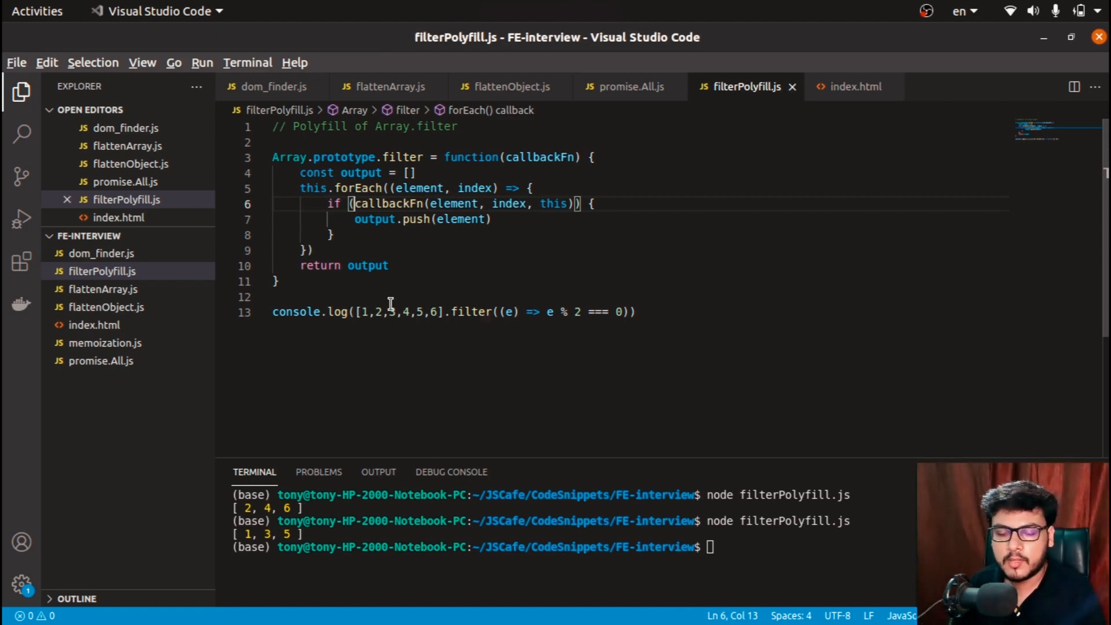